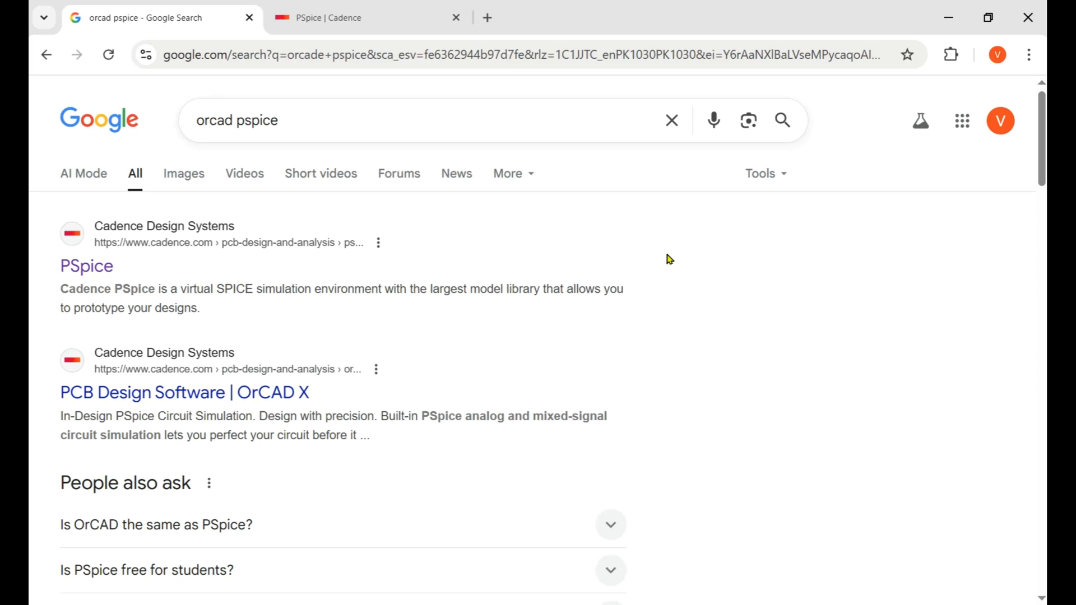
pyautogui.moveTo(87, 266)
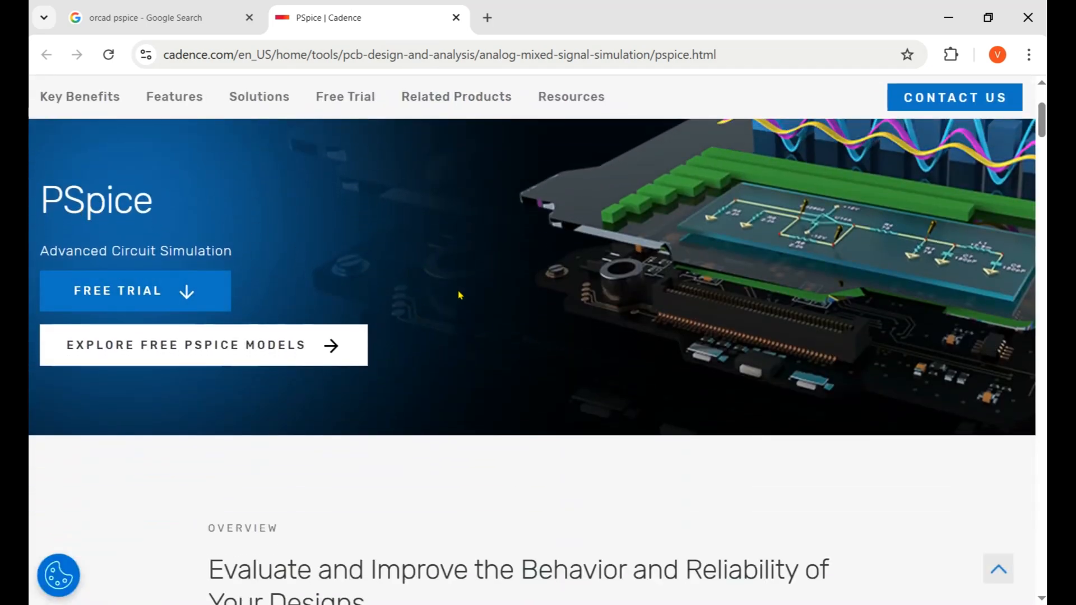
# Scroll through the Cadence PSpice product page down to its free trial section
pyautogui.scroll(-3)
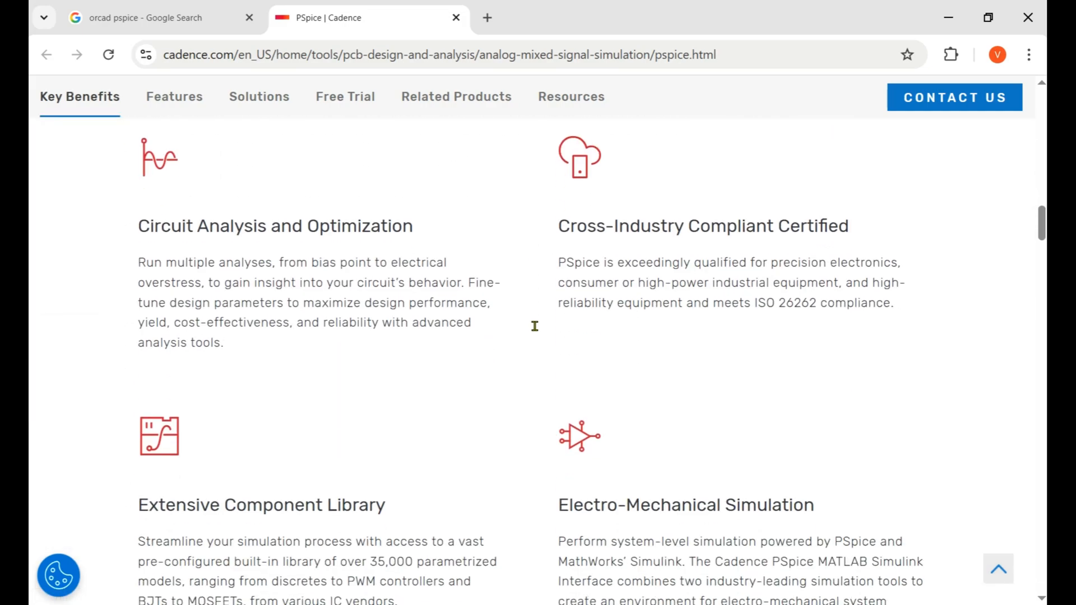
pyautogui.scroll(3)
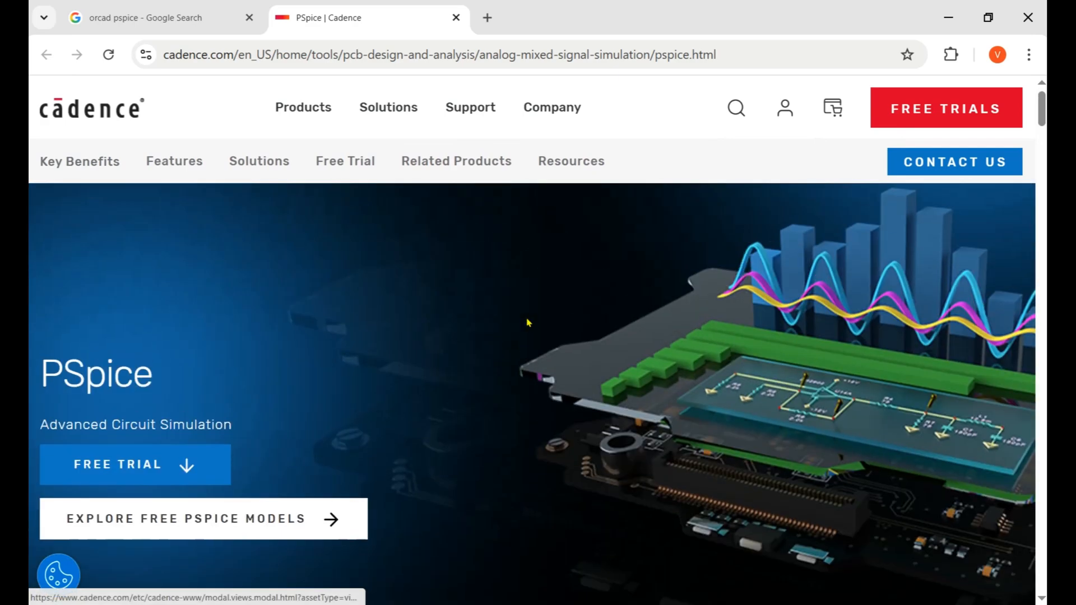
pyautogui.scroll(-3)
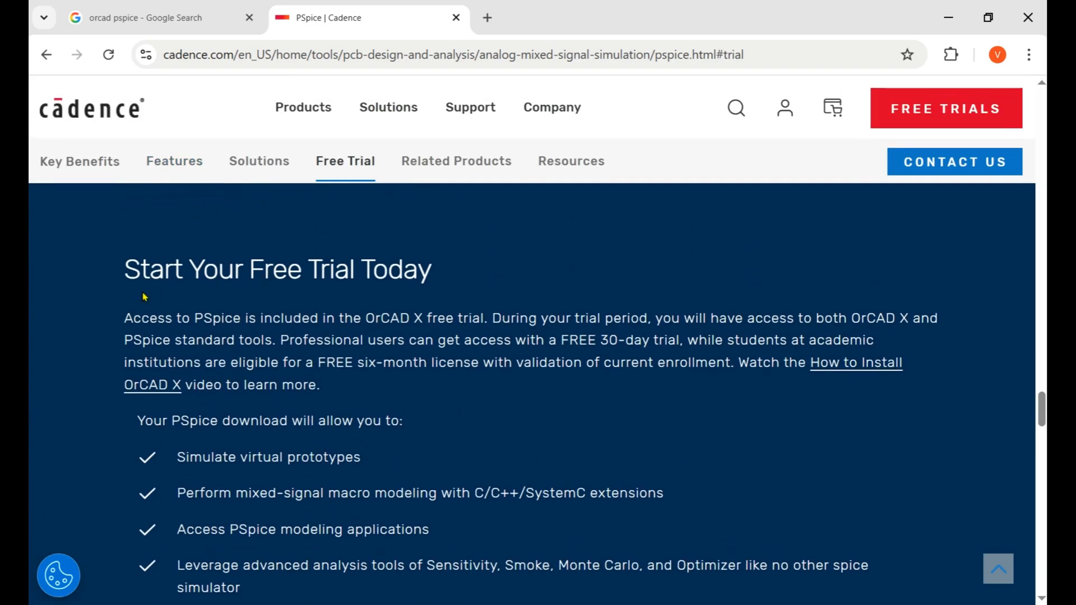
# Highlight the PSpice download benefits list and read the three-step OrCAD X trial signup instructions
pyautogui.scroll(-3)
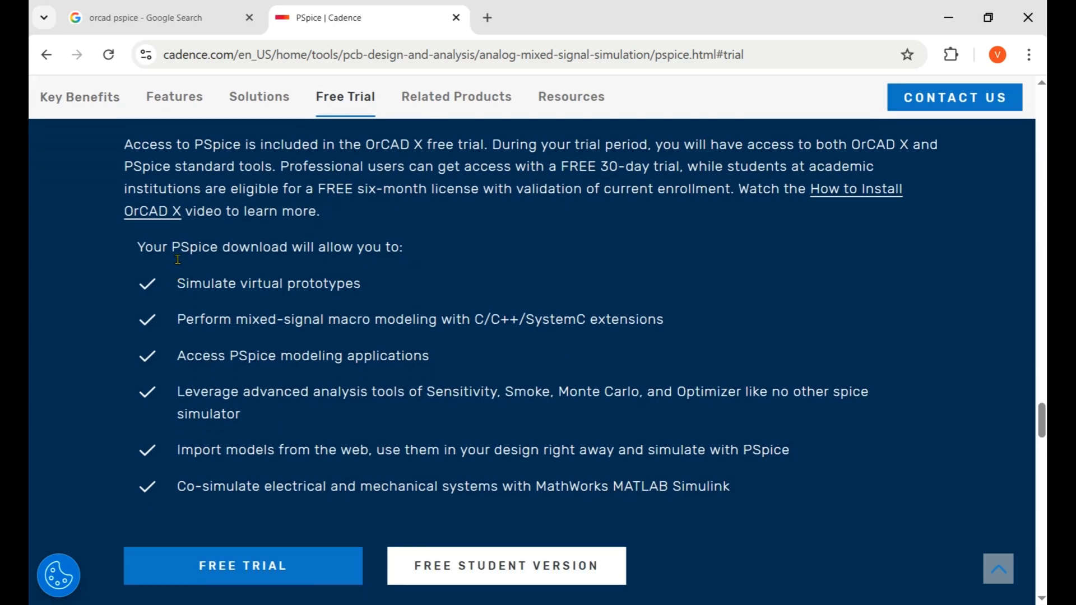
pyautogui.moveTo(177, 246); pyautogui.dragTo(759, 485)
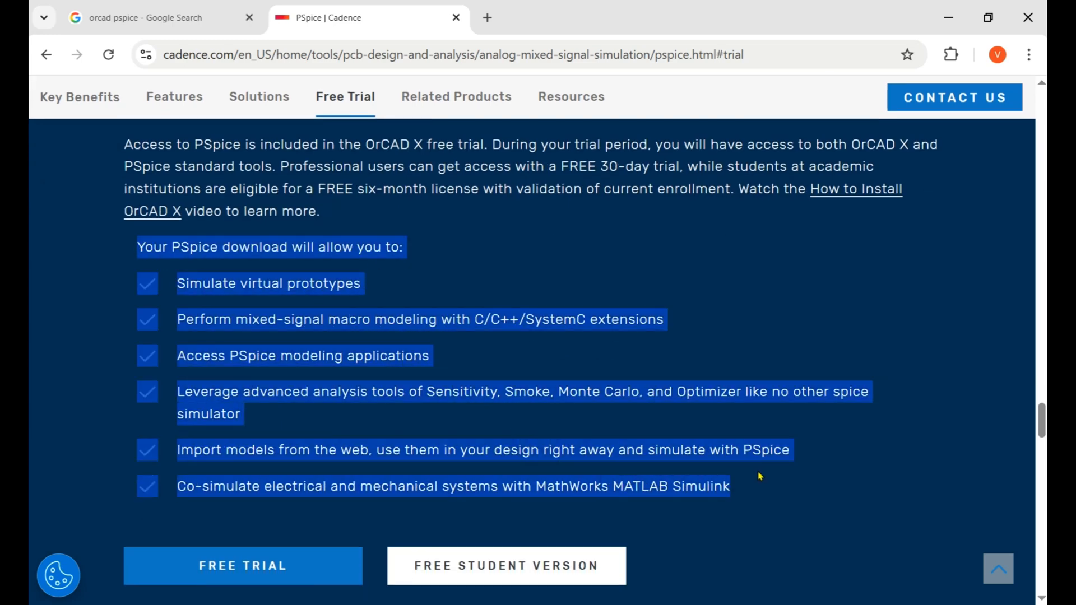
pyautogui.scroll(-3)
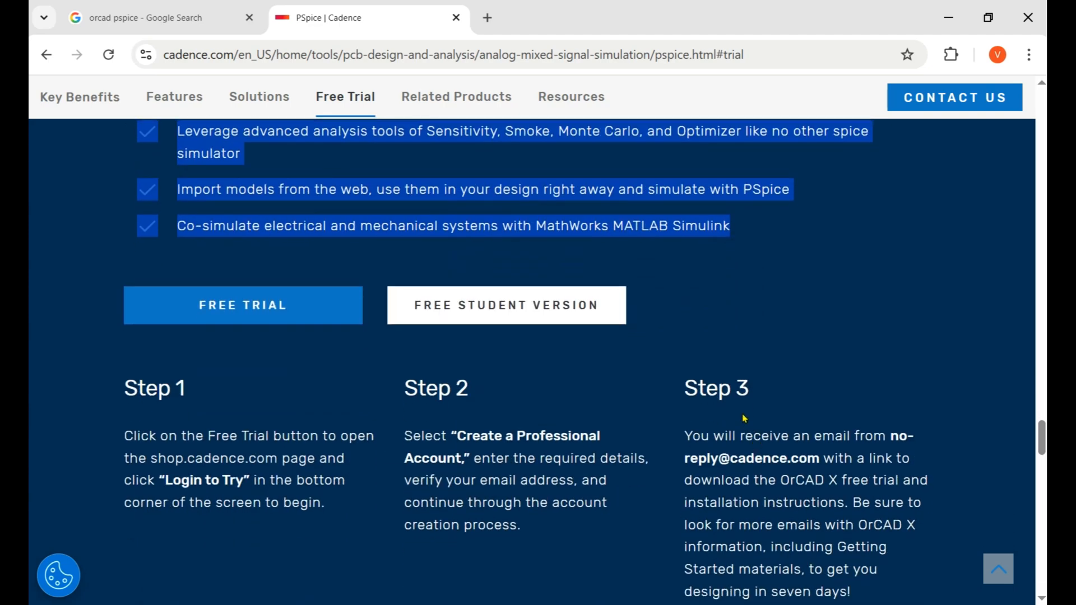
pyautogui.moveTo(556, 395)
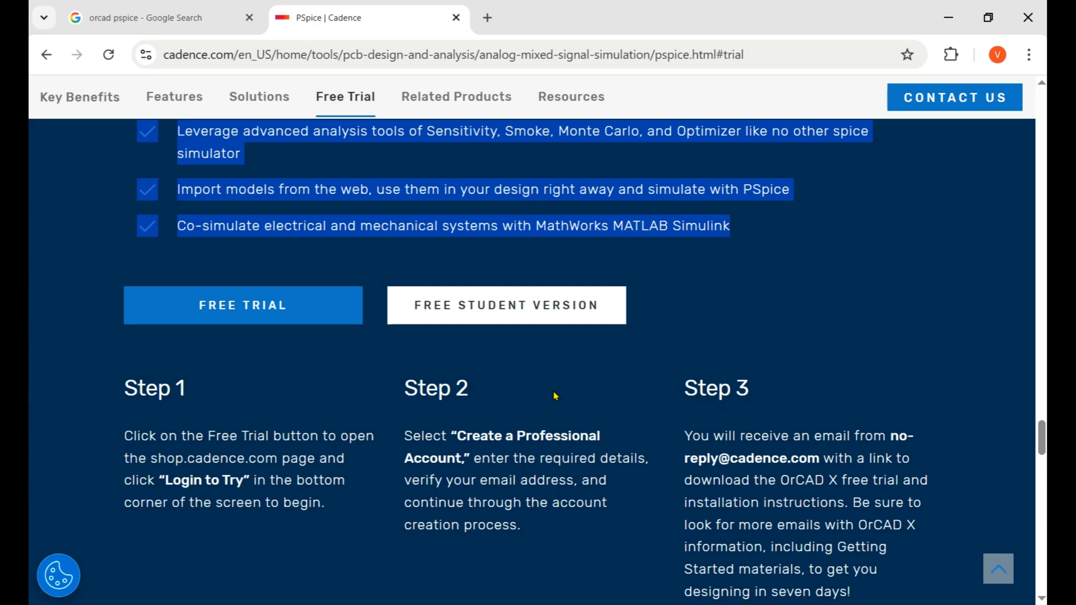
pyautogui.scroll(-3)
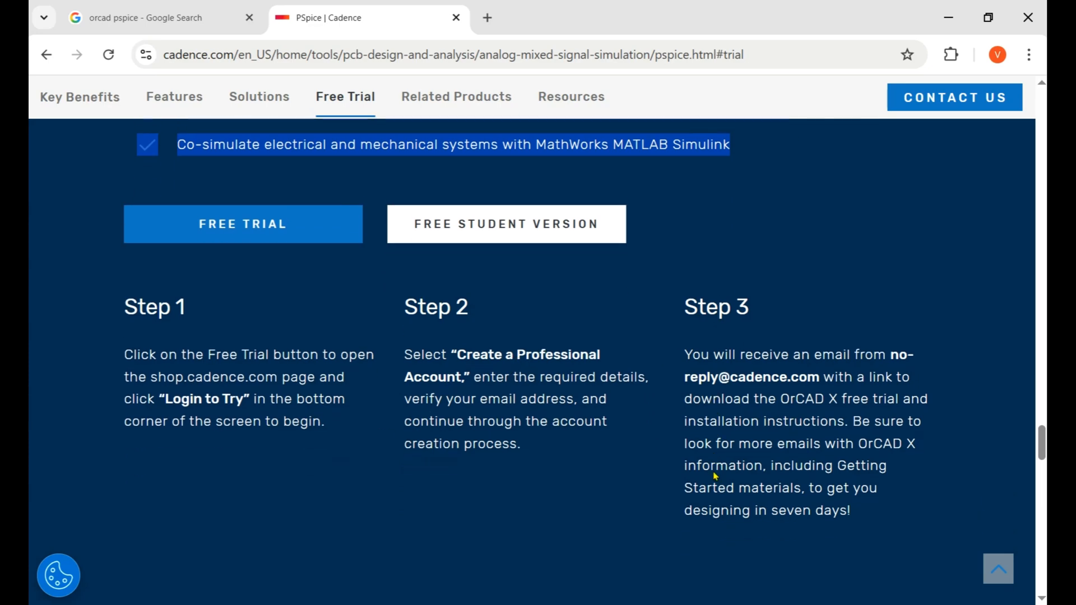
pyautogui.scroll(-3)
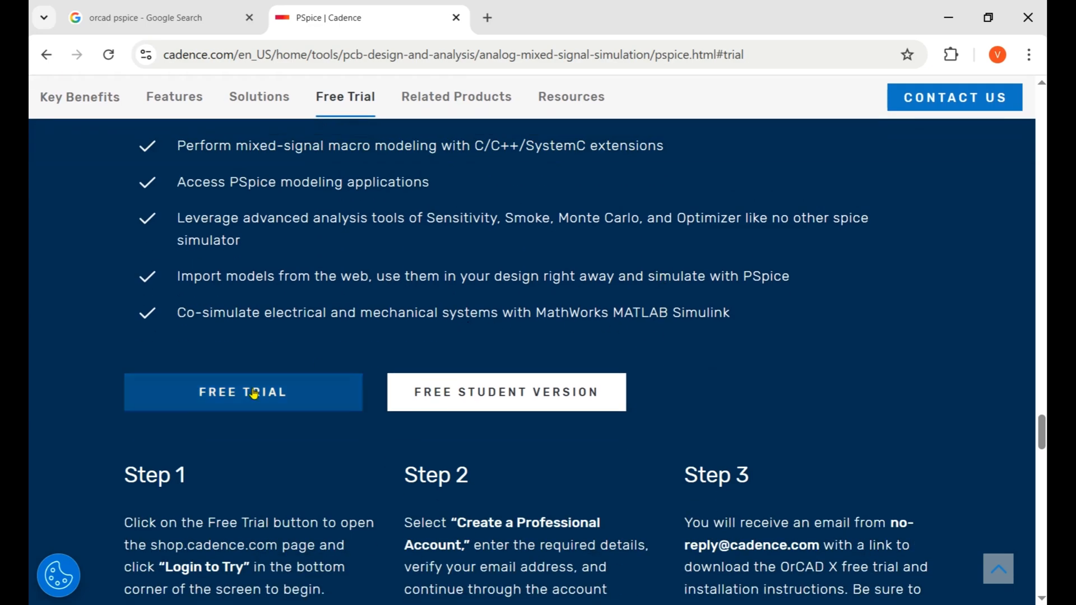
pyautogui.moveTo(243, 393)
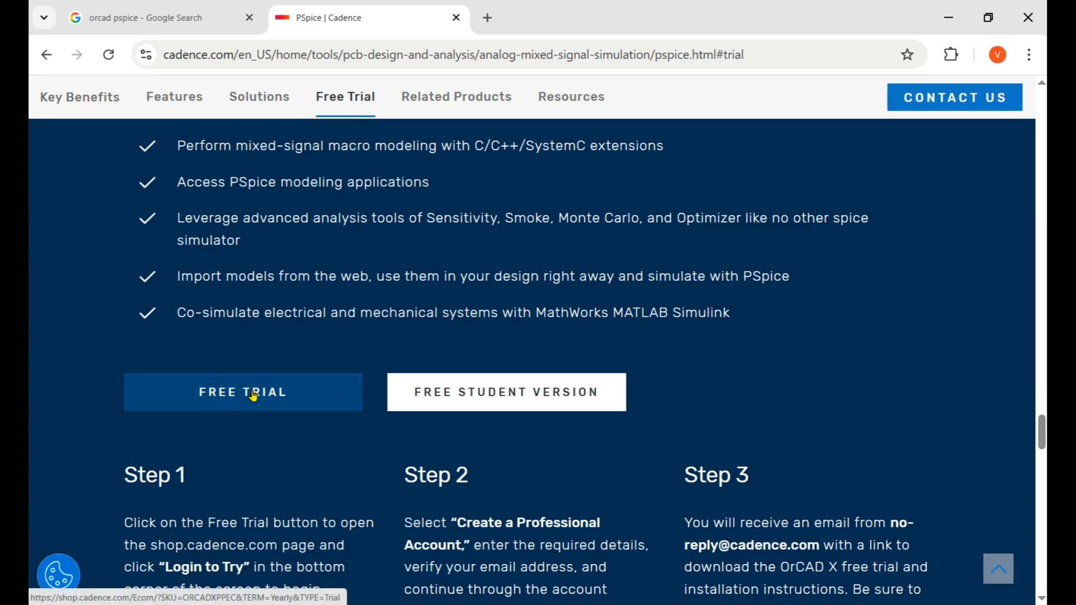
# Start the OrCAD X free trial checkout and review the Professional Plus 30-day trial in the cart
pyautogui.click(242, 393)
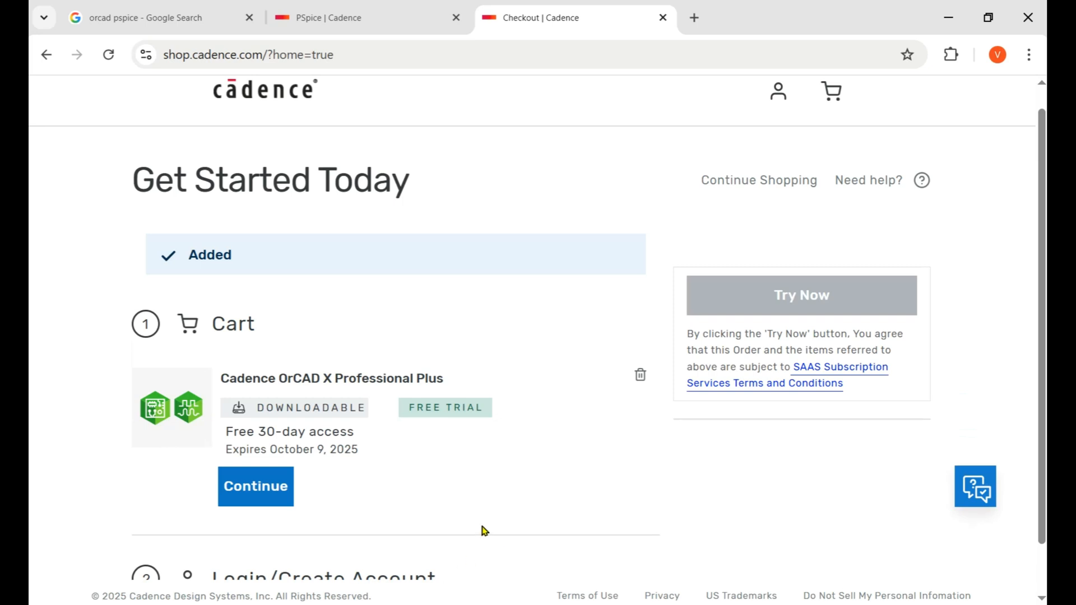
pyautogui.scroll(-3)
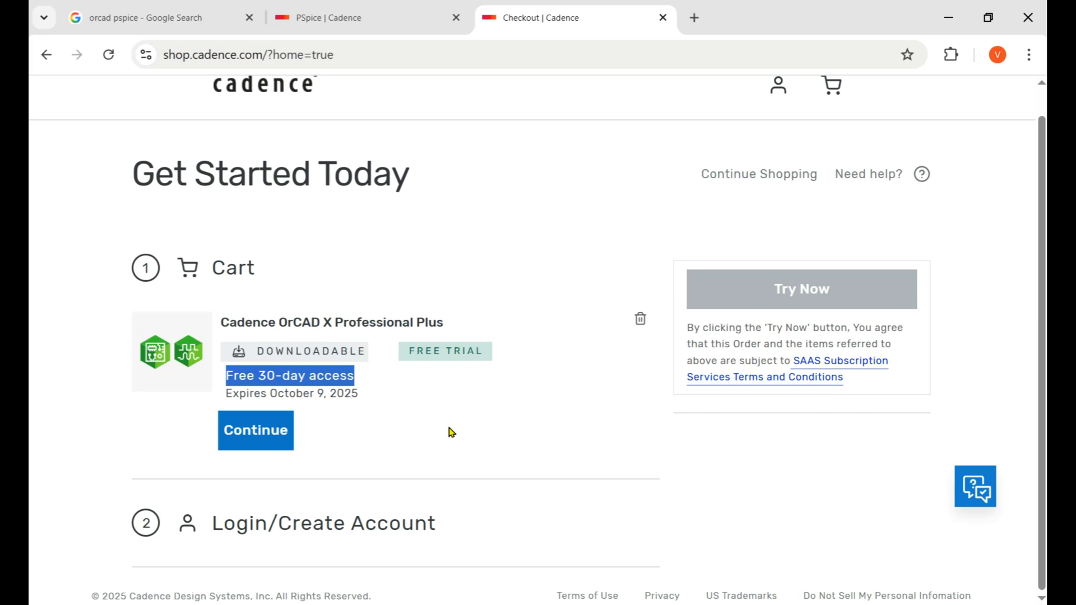
pyautogui.moveTo(456, 446)
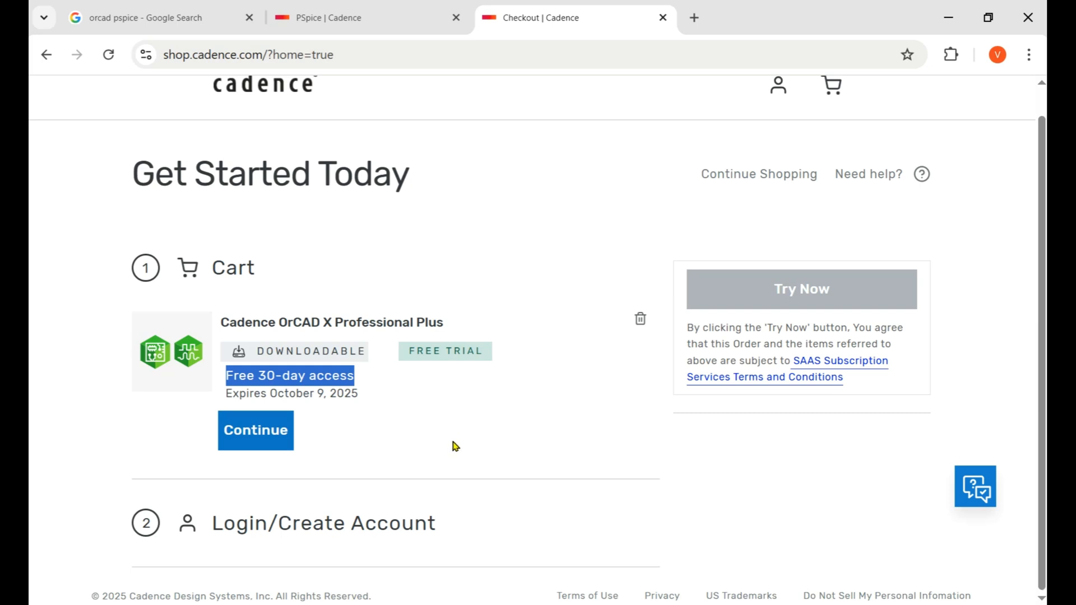
pyautogui.moveTo(455, 419)
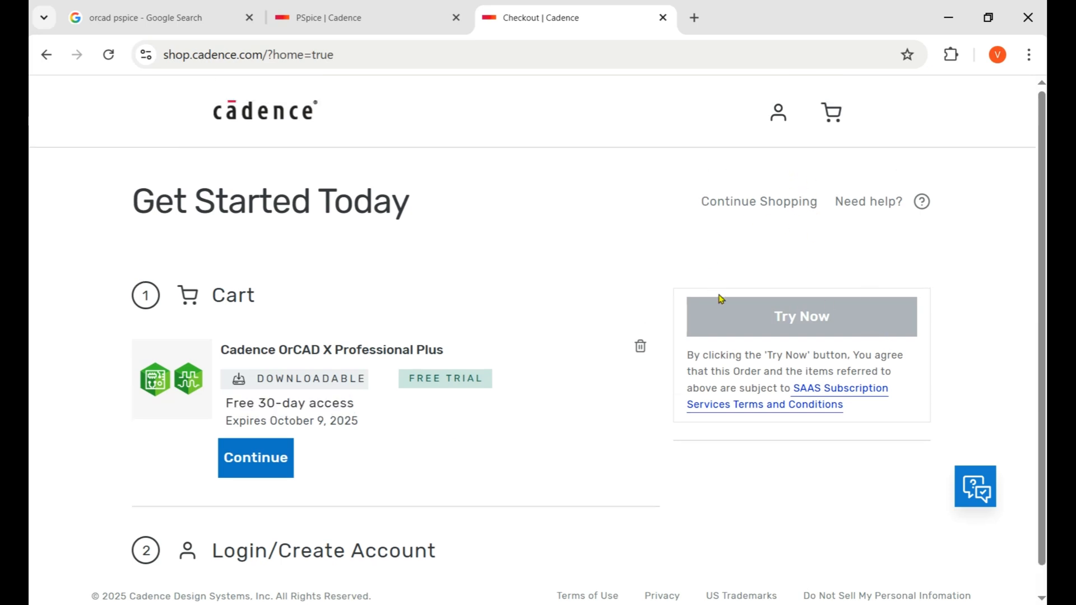
pyautogui.scroll(-3)
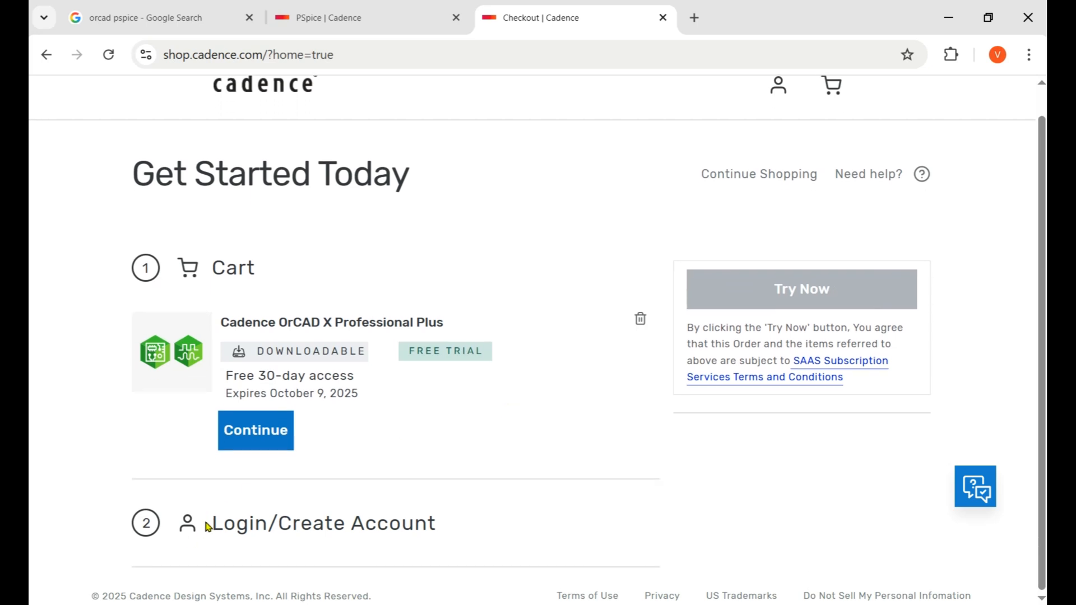
pyautogui.moveTo(229, 214)
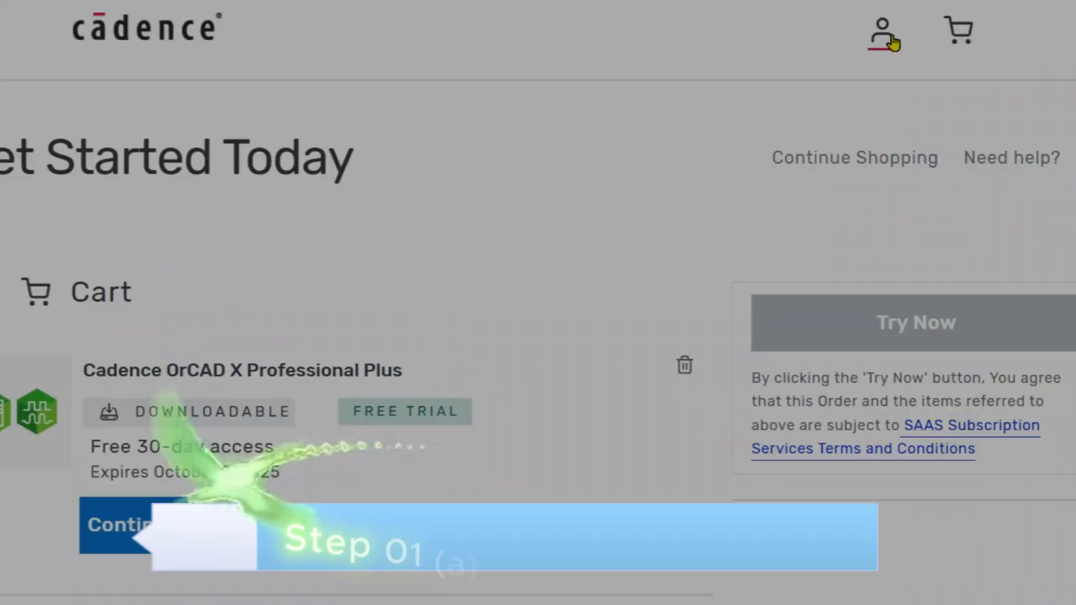
# Choose New User from the shop account options to start registration
pyautogui.click(777, 112)
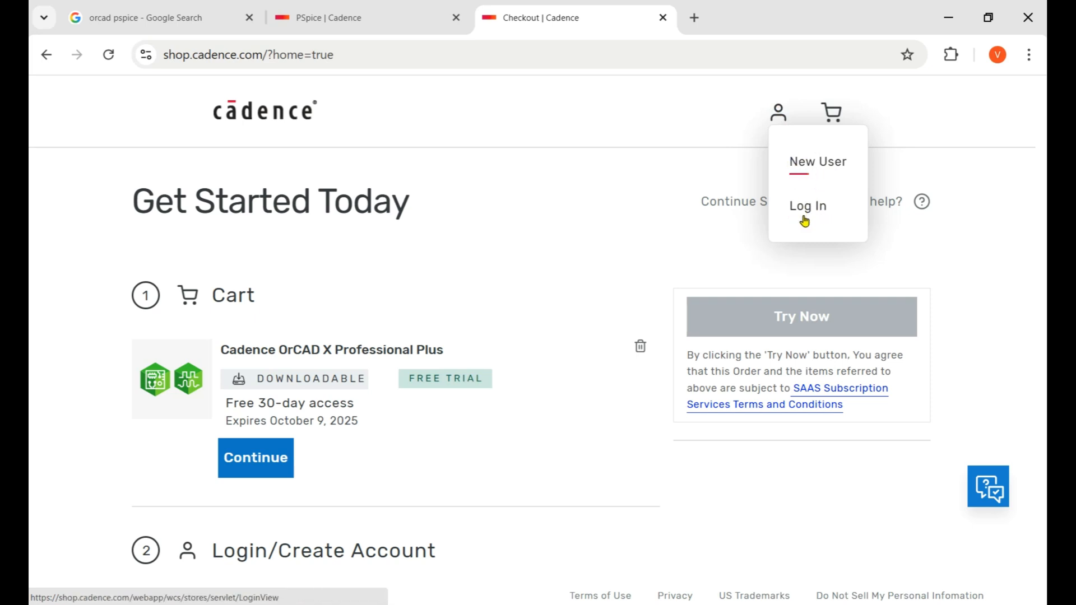
pyautogui.click(807, 205)
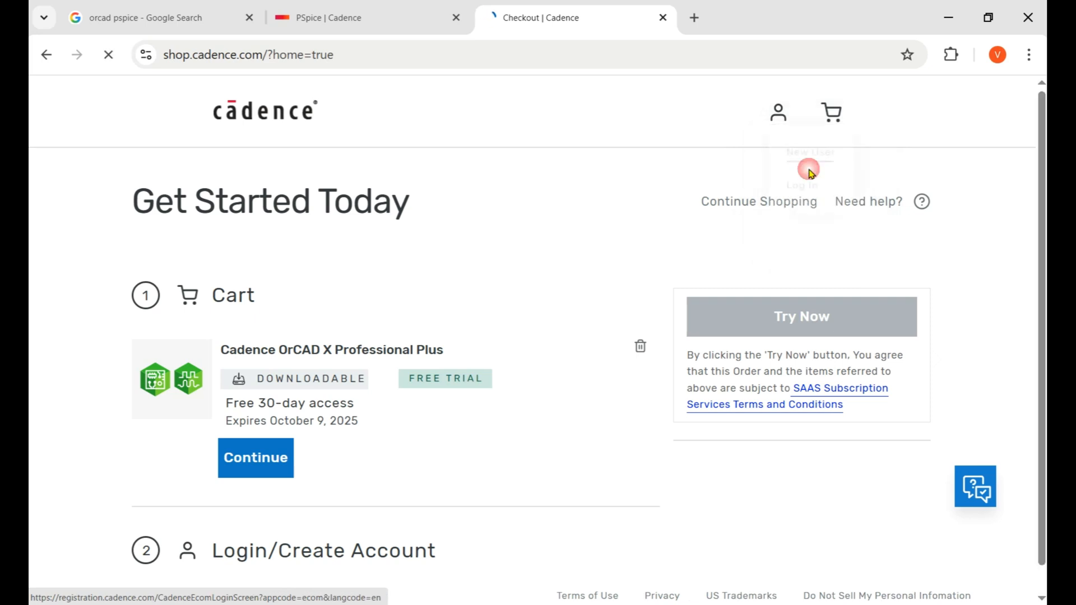
# Proceed to the Cadence 'Welcome to Shop' login page with its account creation options
pyautogui.click(808, 185)
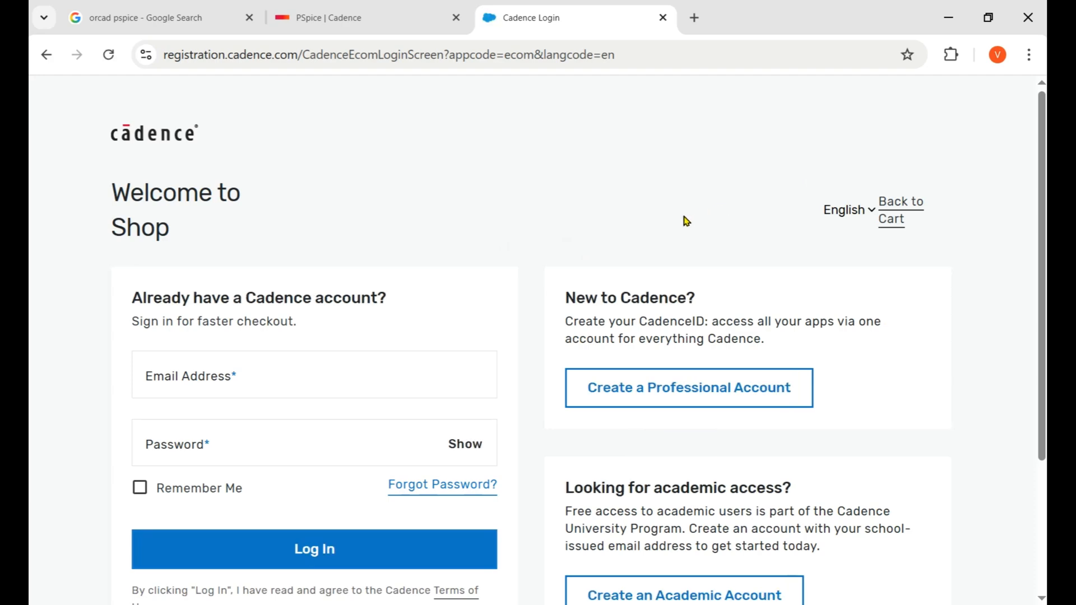
pyautogui.moveTo(683, 221)
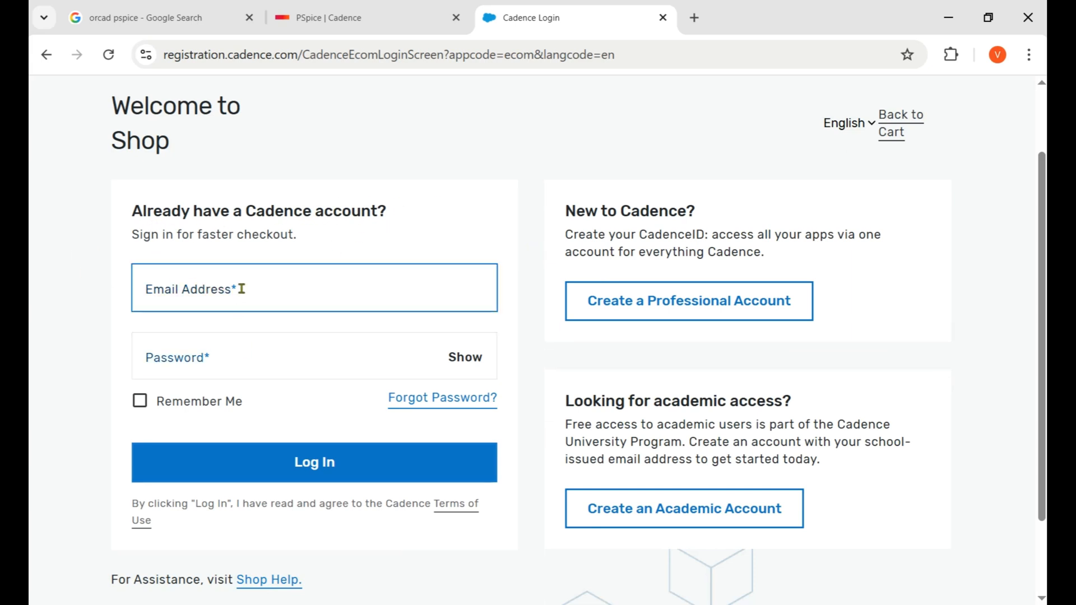
pyautogui.scroll(-3)
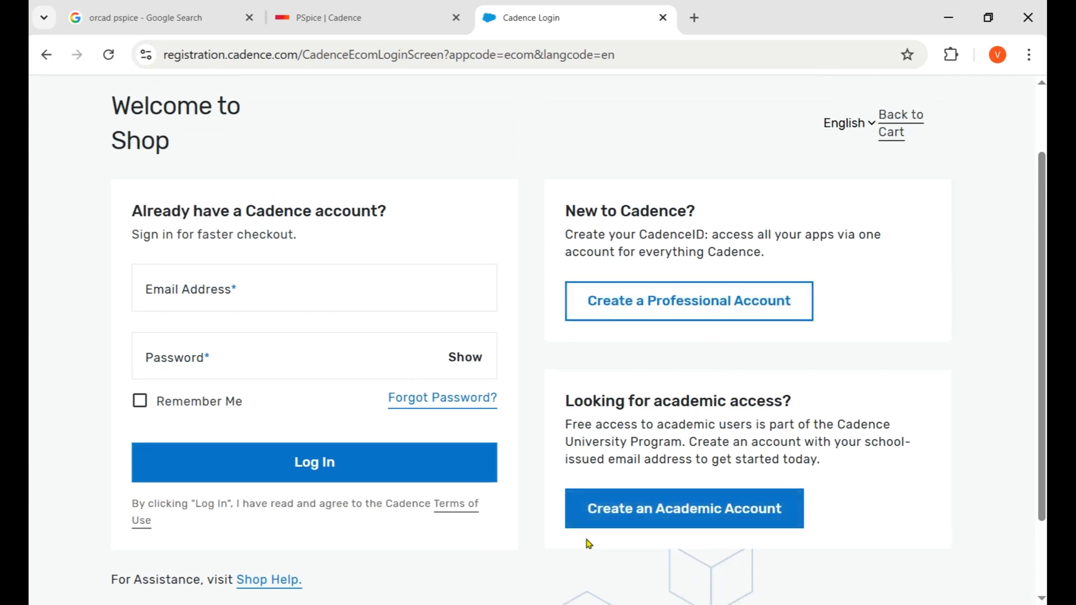
pyautogui.moveTo(683, 509)
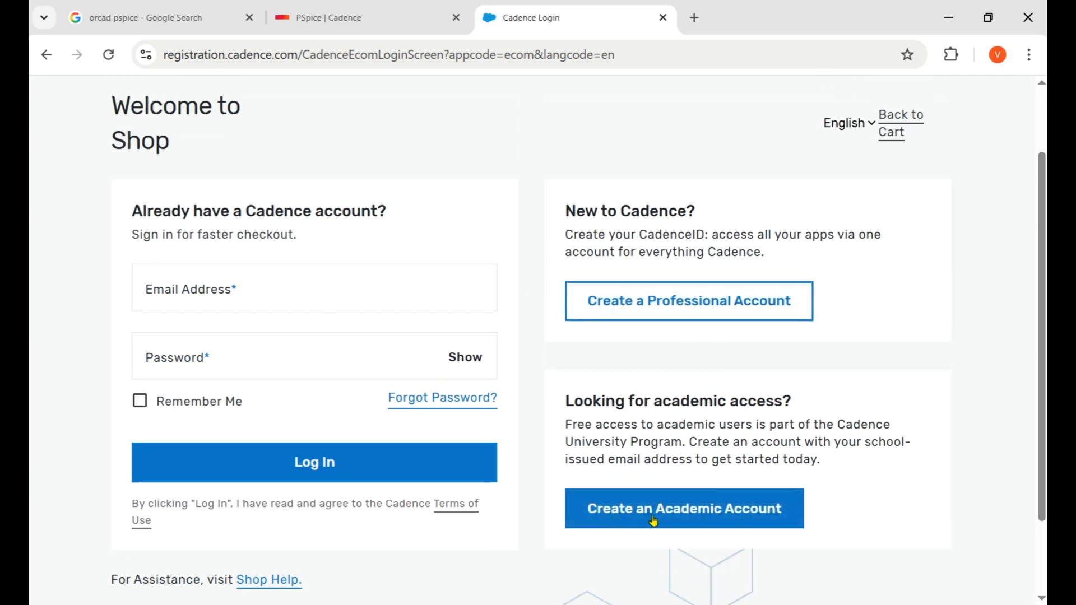
pyautogui.moveTo(688, 300)
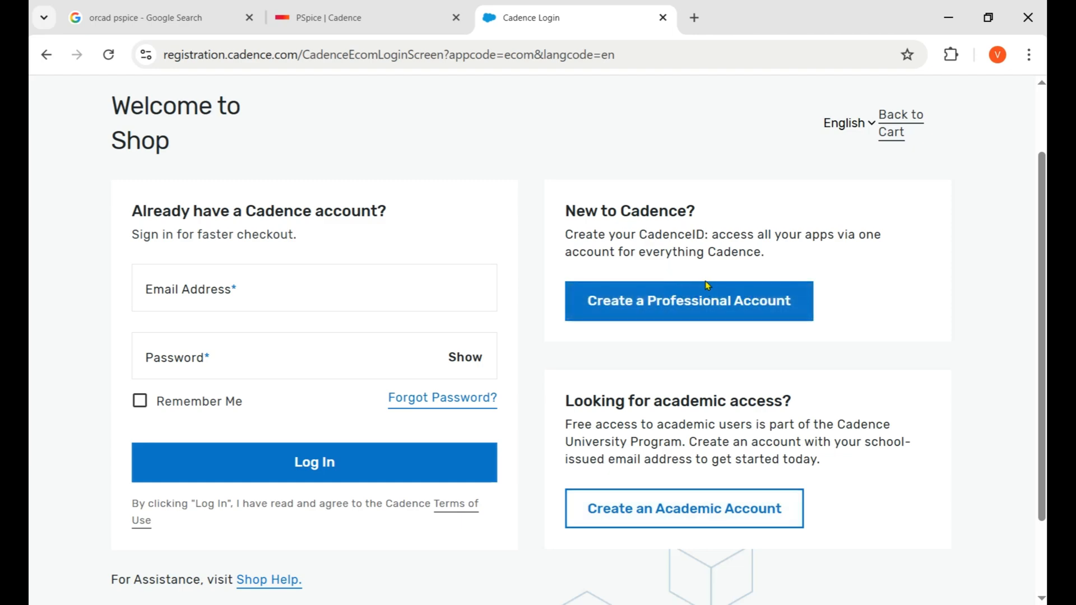
pyautogui.moveTo(683, 509)
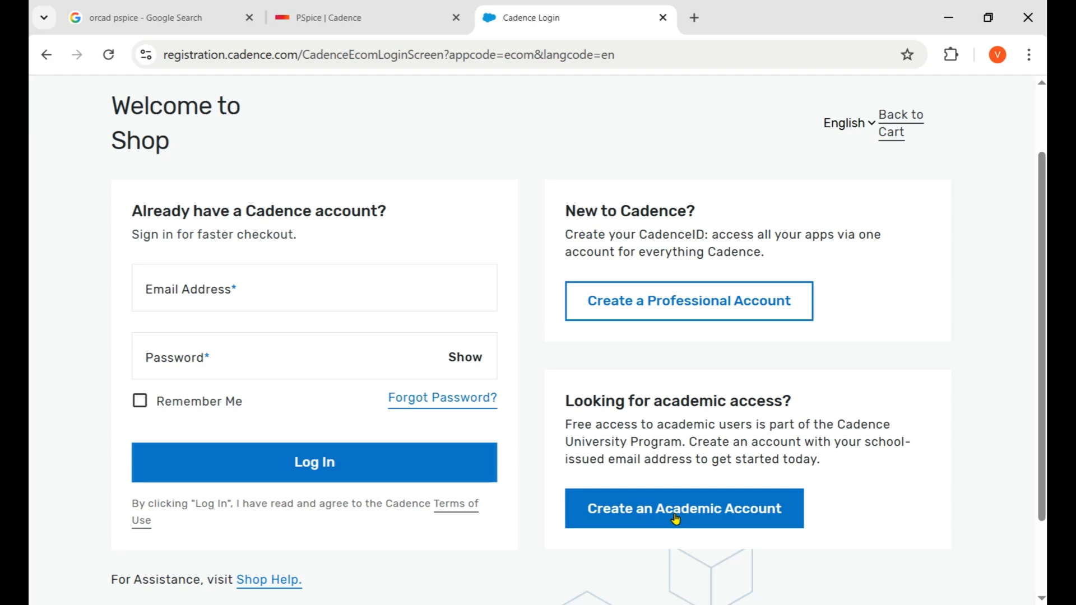
pyautogui.moveTo(677, 516)
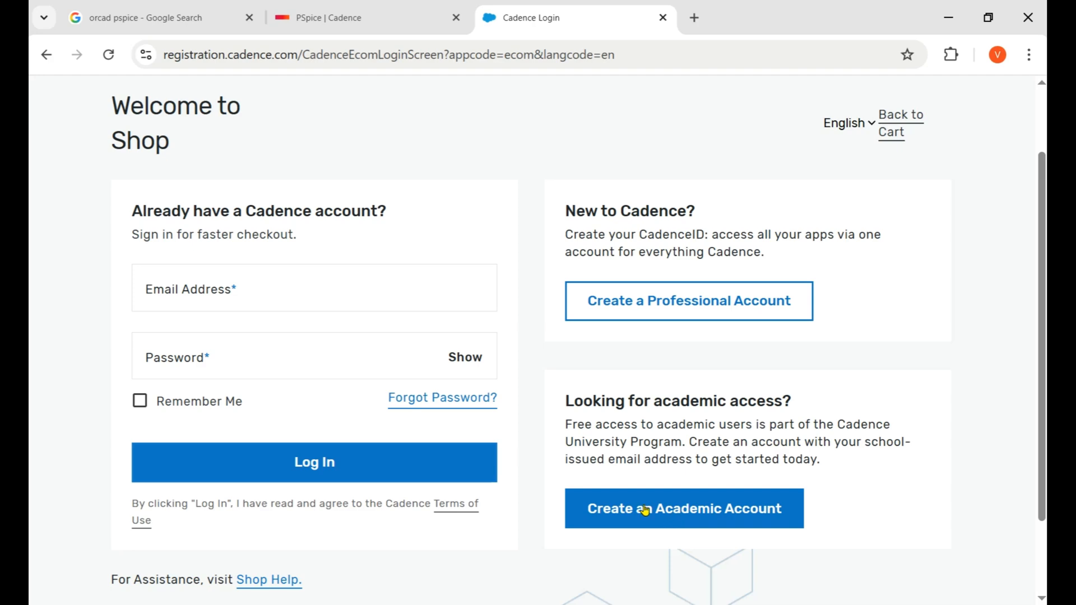
pyautogui.moveTo(701, 507)
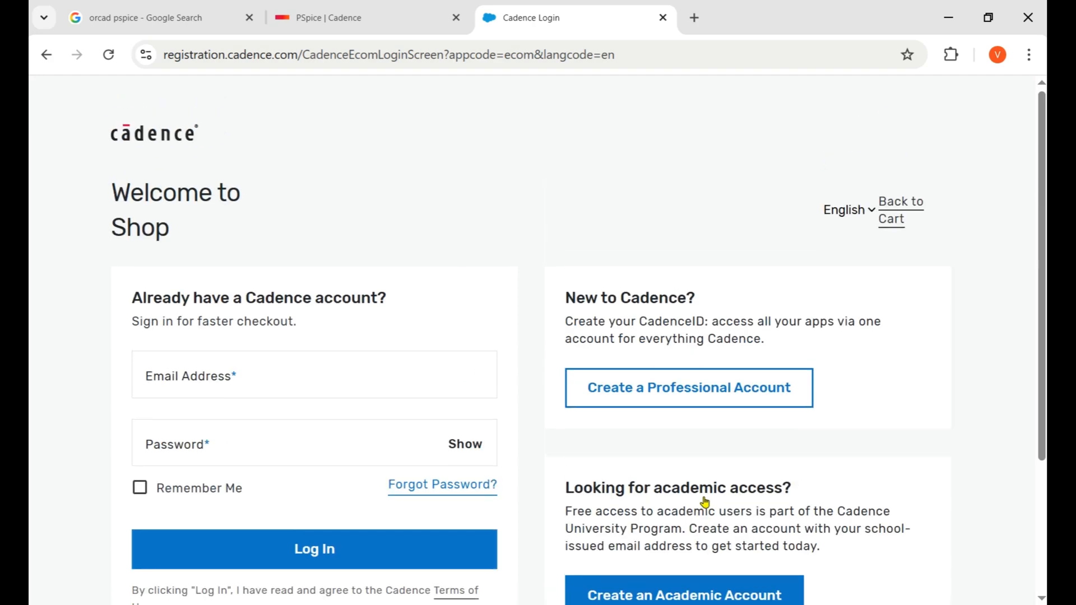
pyautogui.moveTo(704, 477)
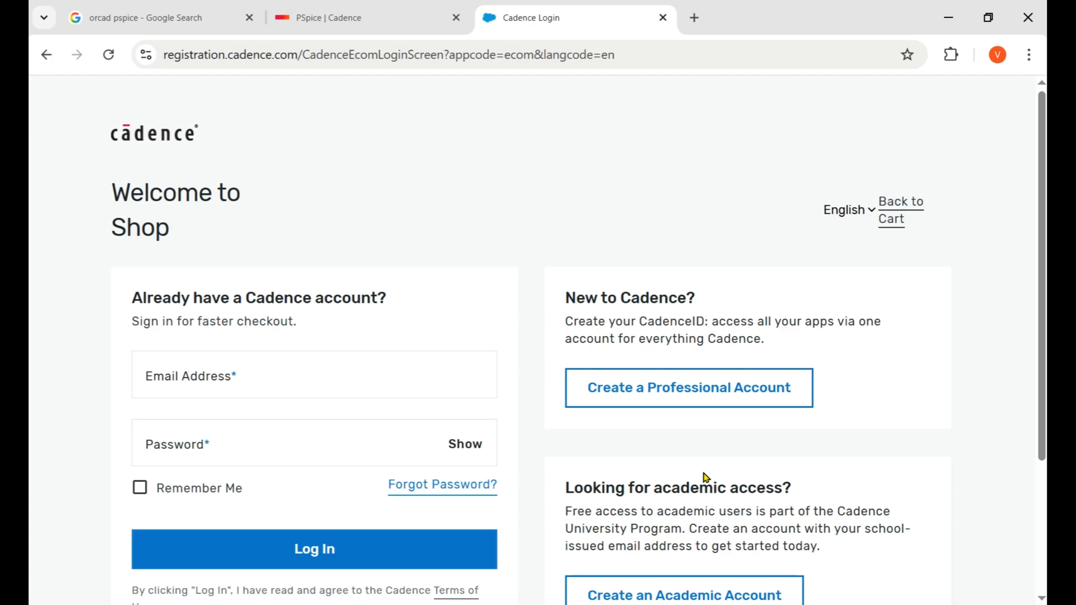
pyautogui.moveTo(688, 386)
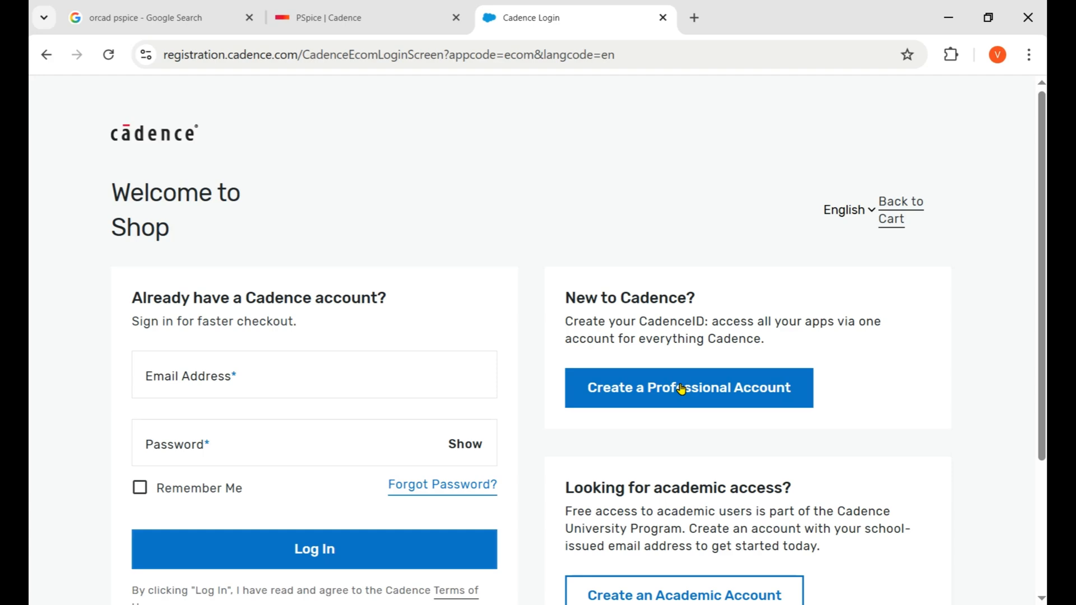
pyautogui.moveTo(676, 395)
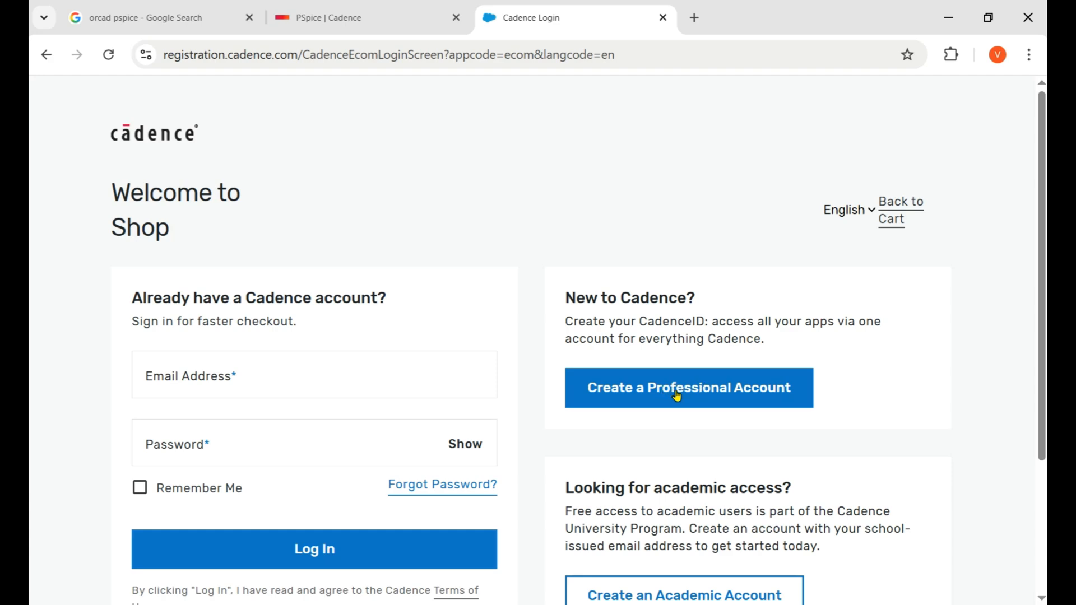
# Start a professional Cadence account and move into the Create your CadenceID form fields
pyautogui.click(688, 388)
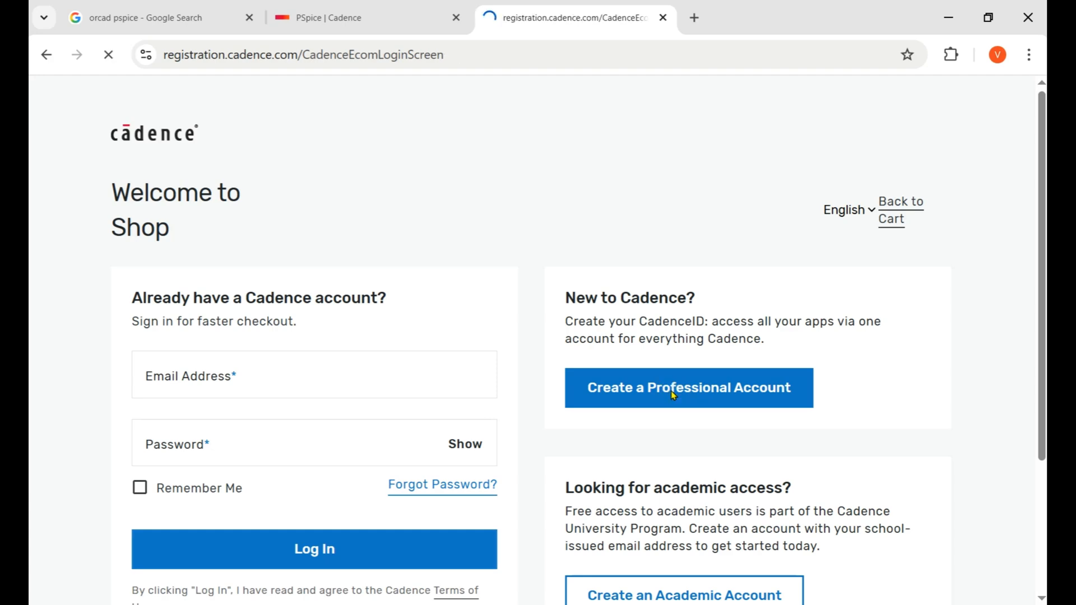
pyautogui.click(688, 387)
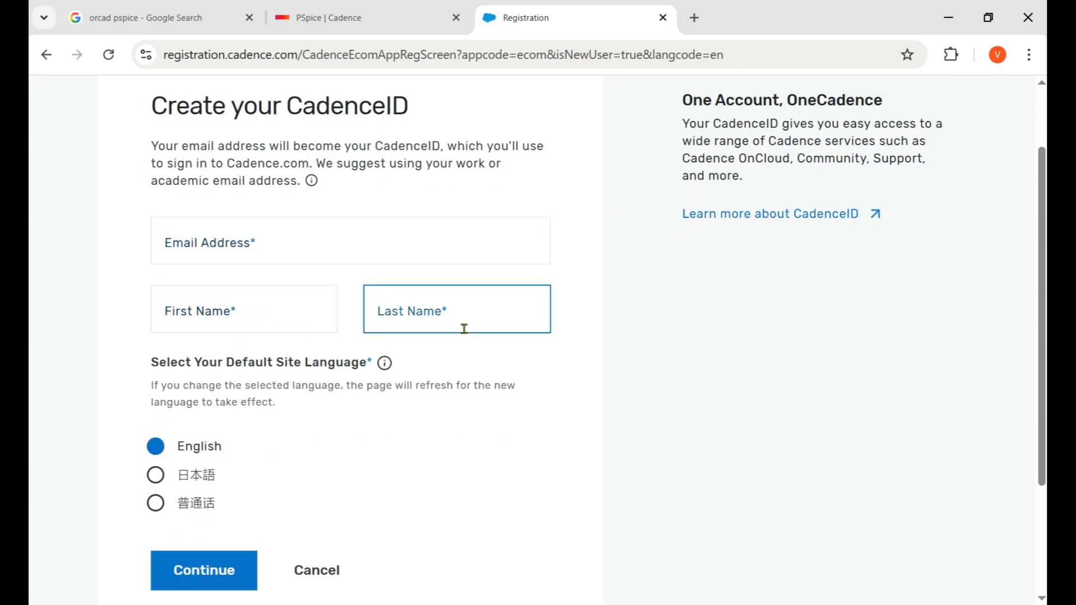
pyautogui.scroll(-3)
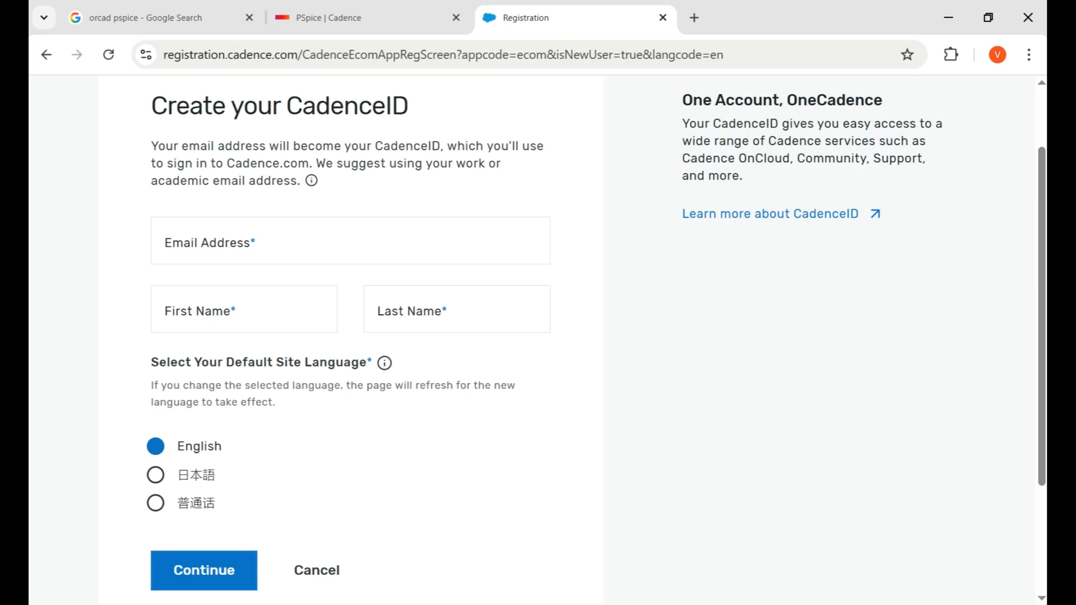
pyautogui.click(203, 571)
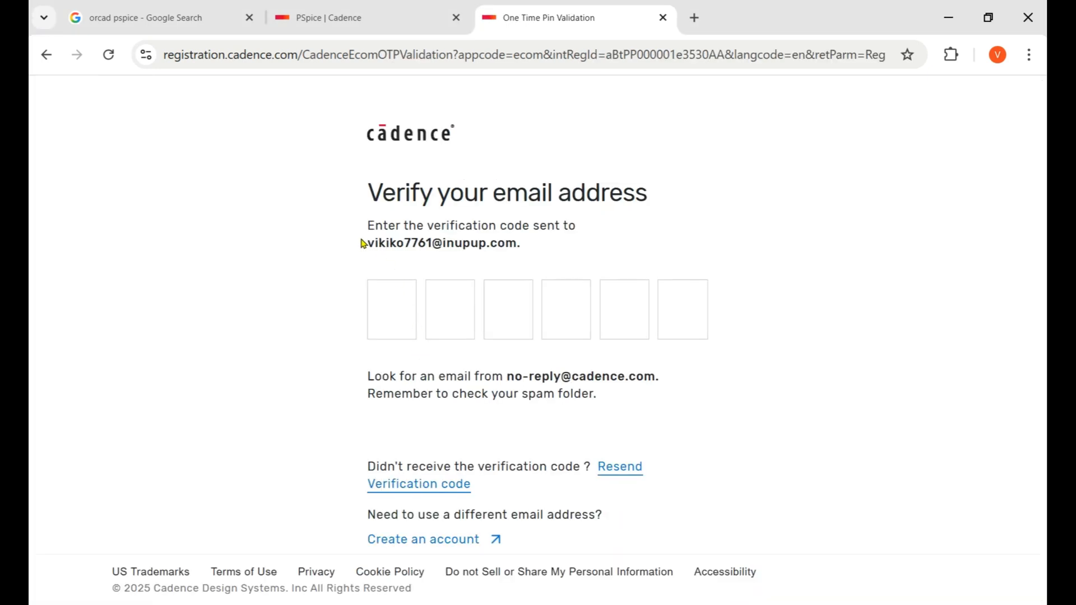
pyautogui.moveTo(440, 268)
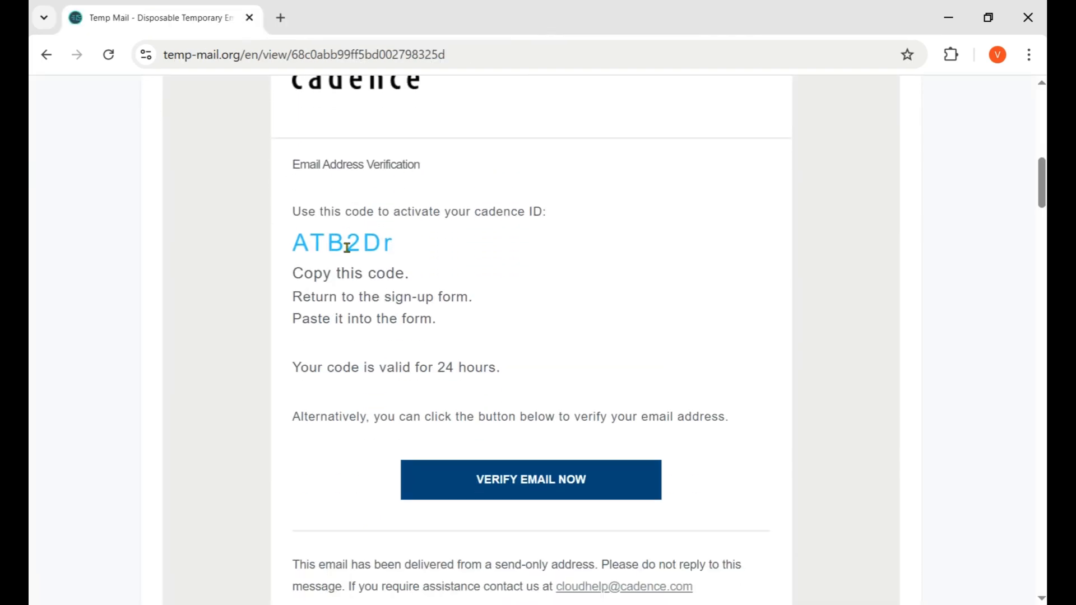
pyautogui.doubleClick(340, 242)
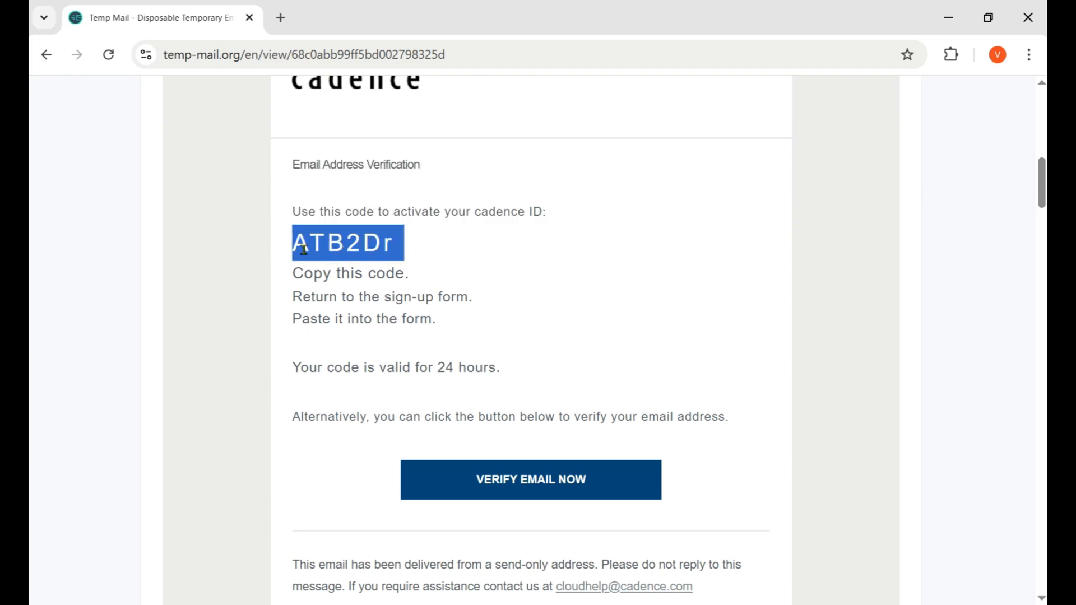
pyautogui.click(574, 17)
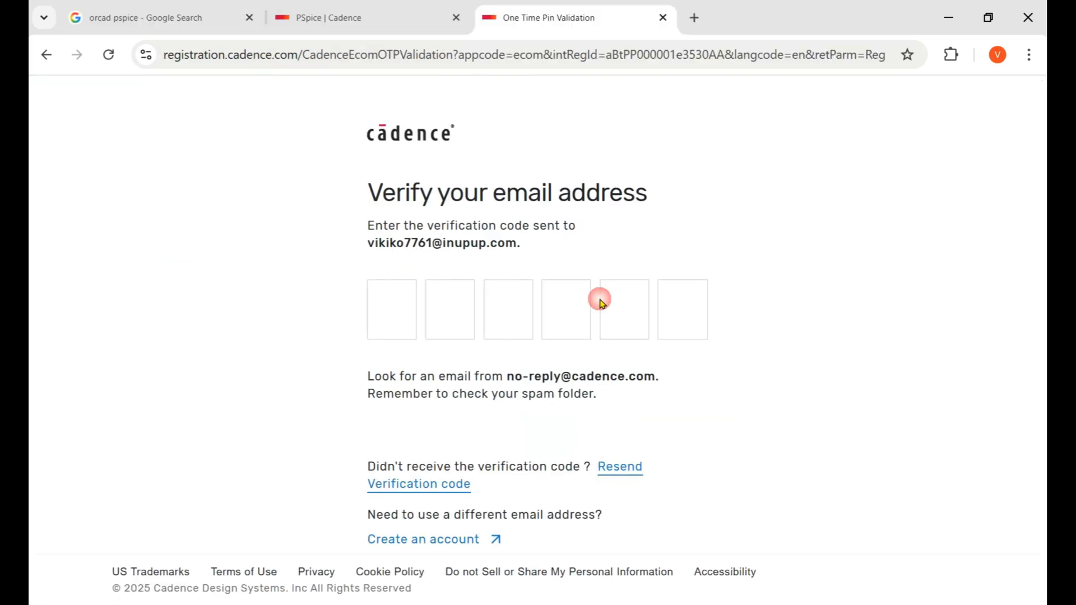
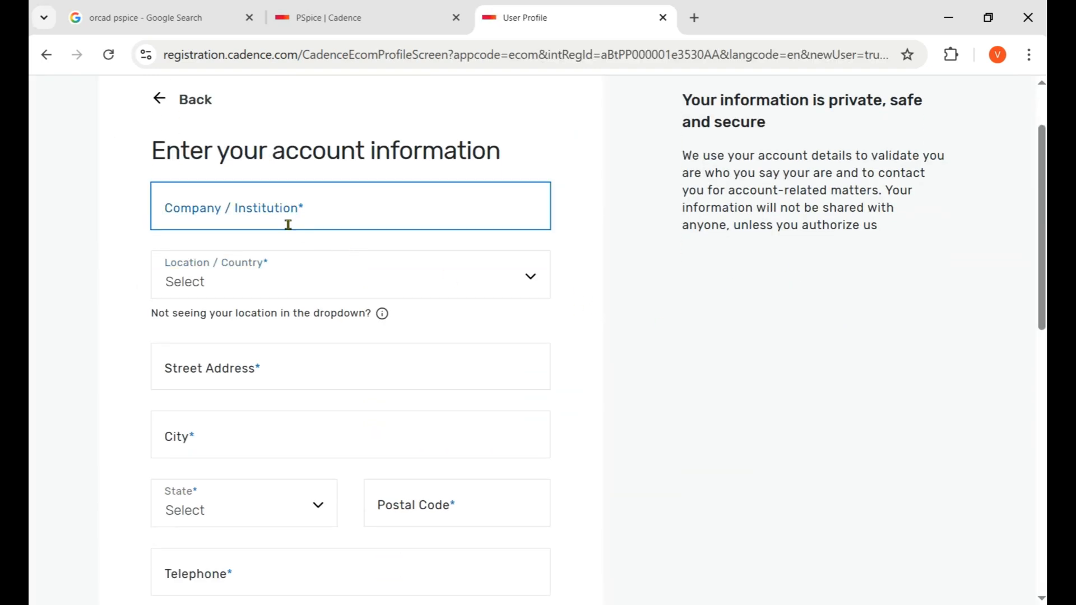
# Complete the account information with company name, citizenship No and email opt-in, and submit it
pyautogui.scroll(-3)
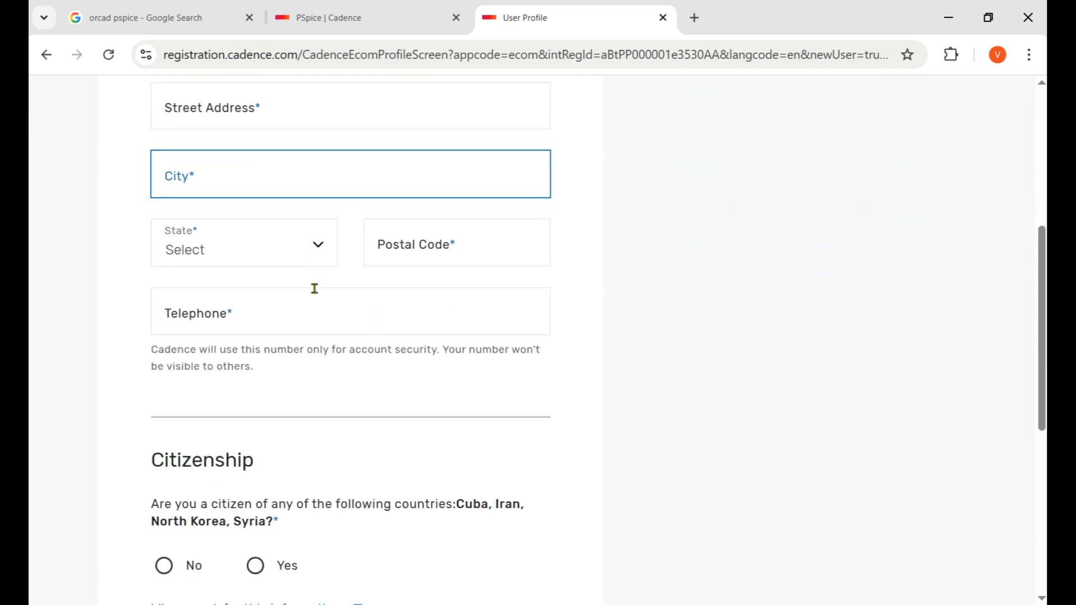
pyautogui.scroll(-3)
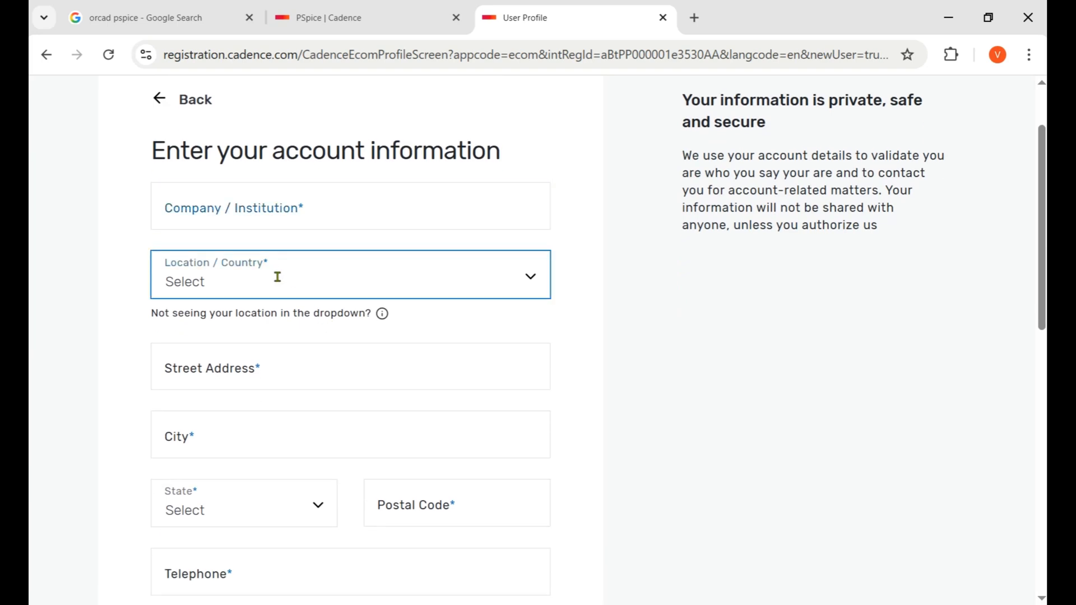
pyautogui.scroll(-3)
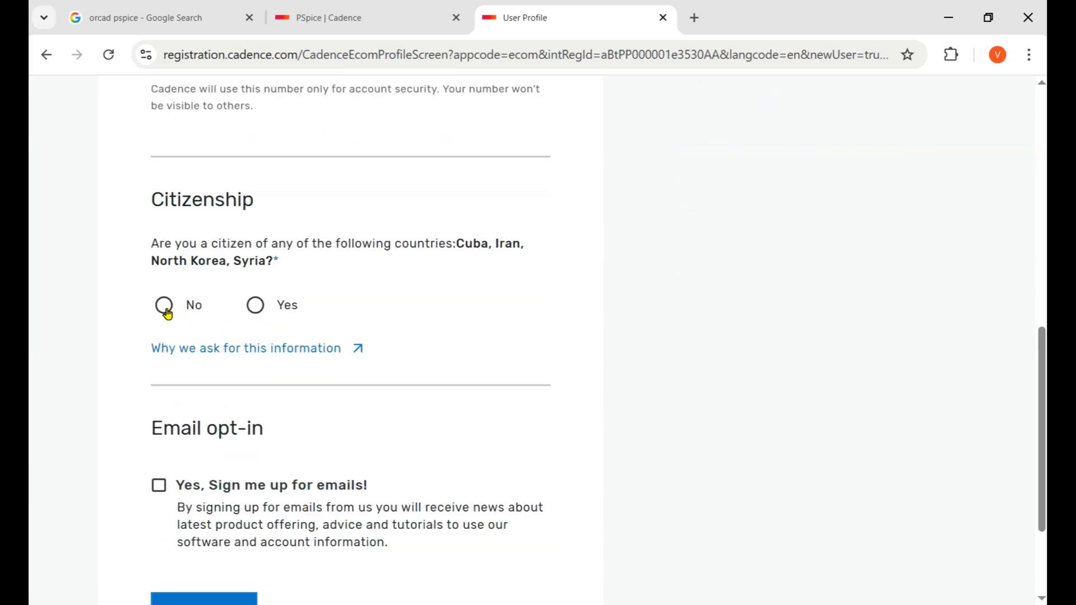
pyautogui.click(163, 305)
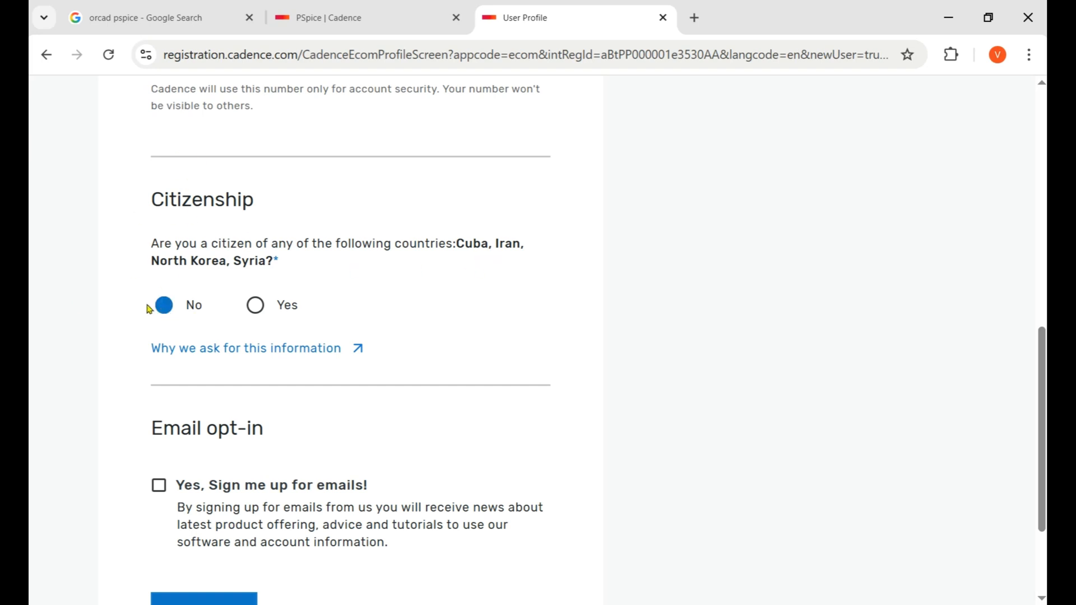
pyautogui.moveTo(142, 329)
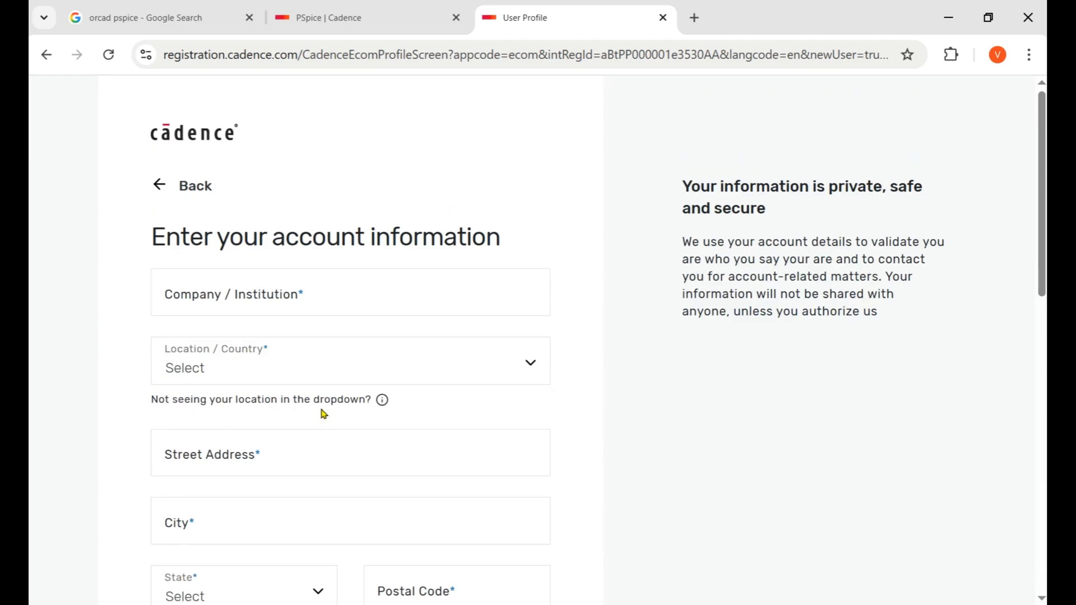
pyautogui.click(350, 293)
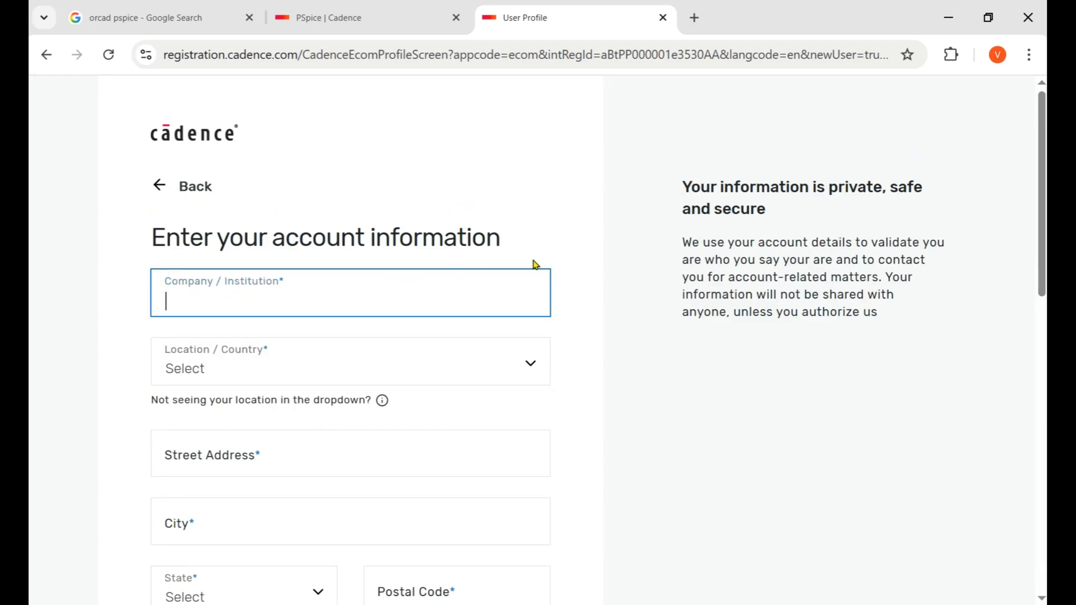
pyautogui.scroll(-3)
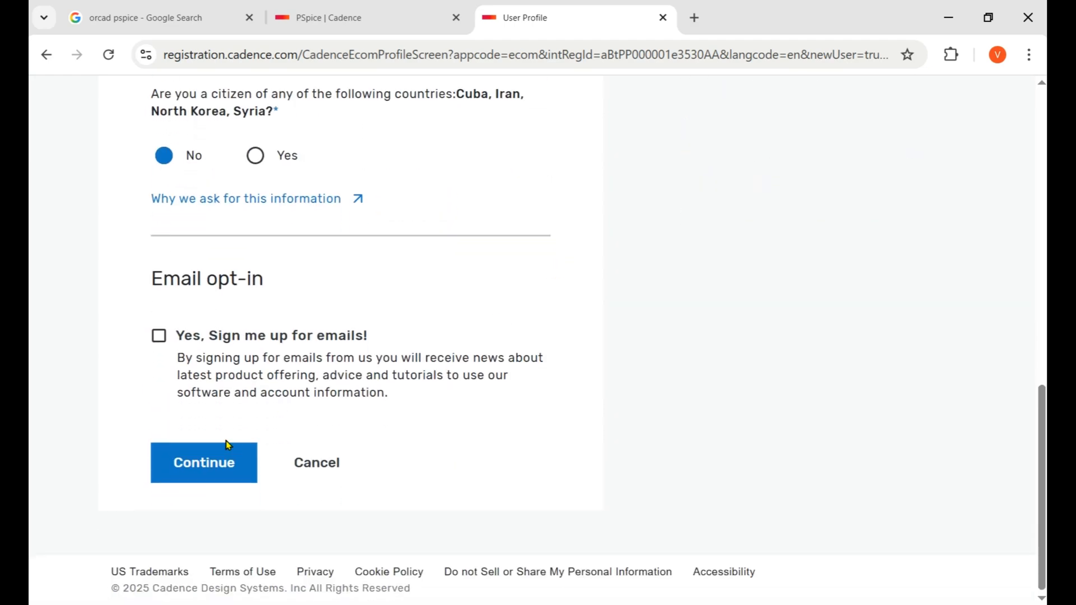
pyautogui.click(203, 463)
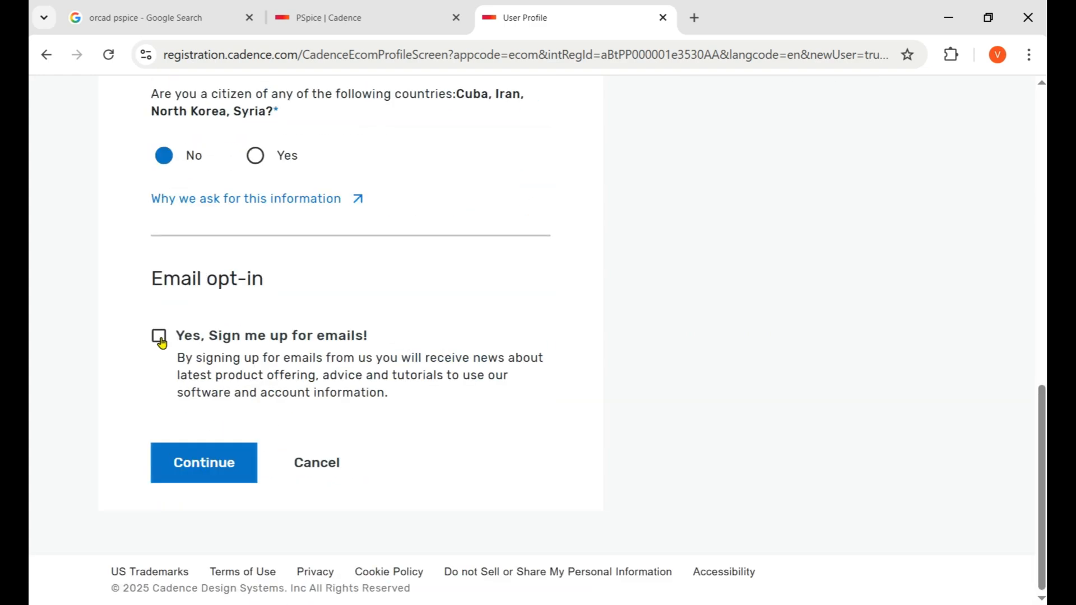
pyautogui.click(158, 335)
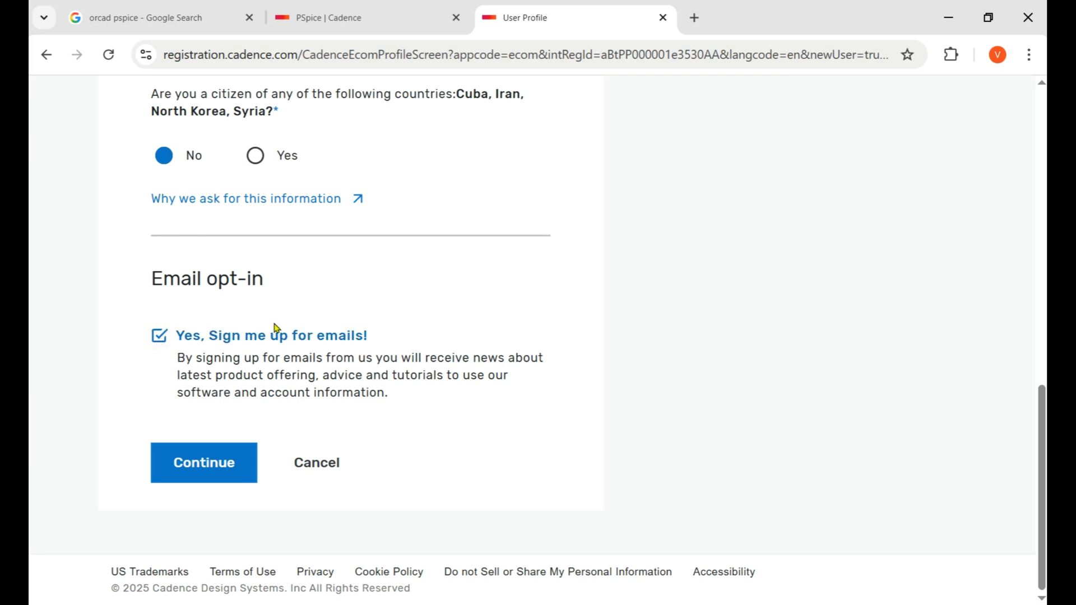
pyautogui.click(203, 462)
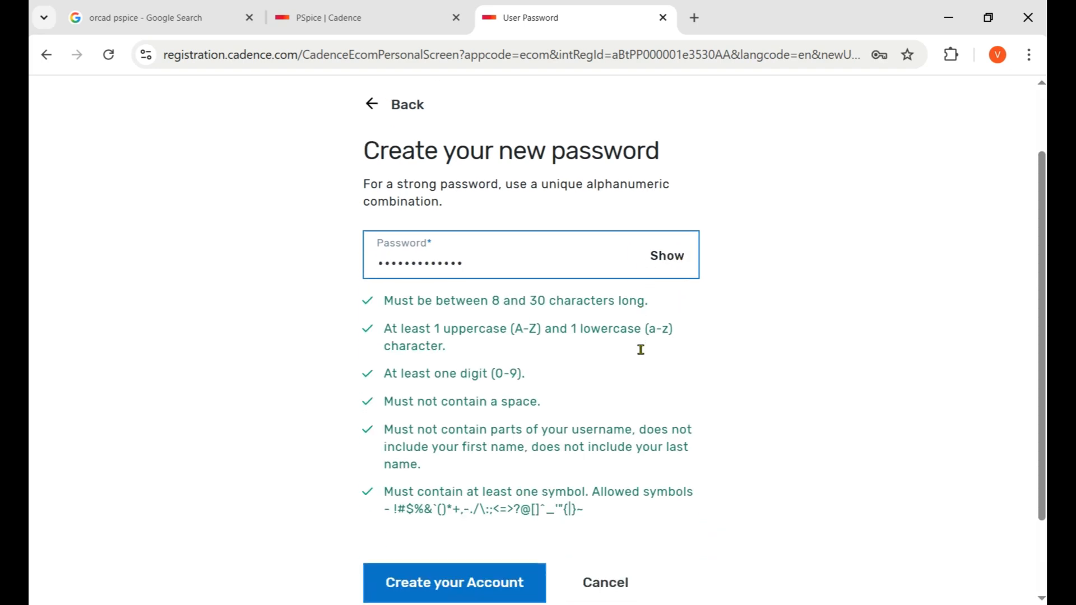
# Set the password and create the Cadence account, returning to the shop checkout
pyautogui.scroll(-3)
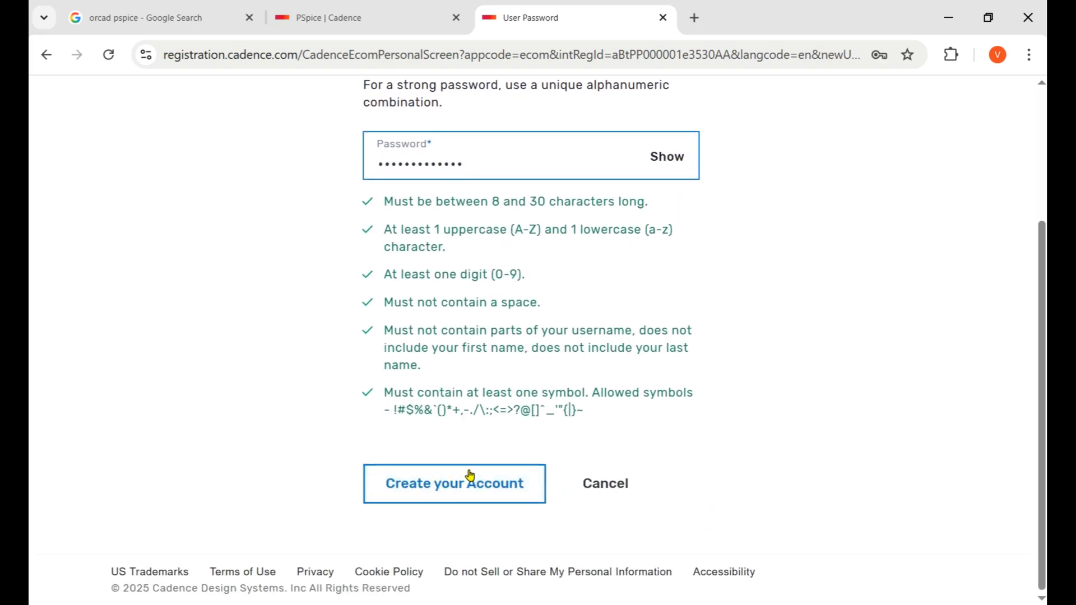
pyautogui.click(454, 484)
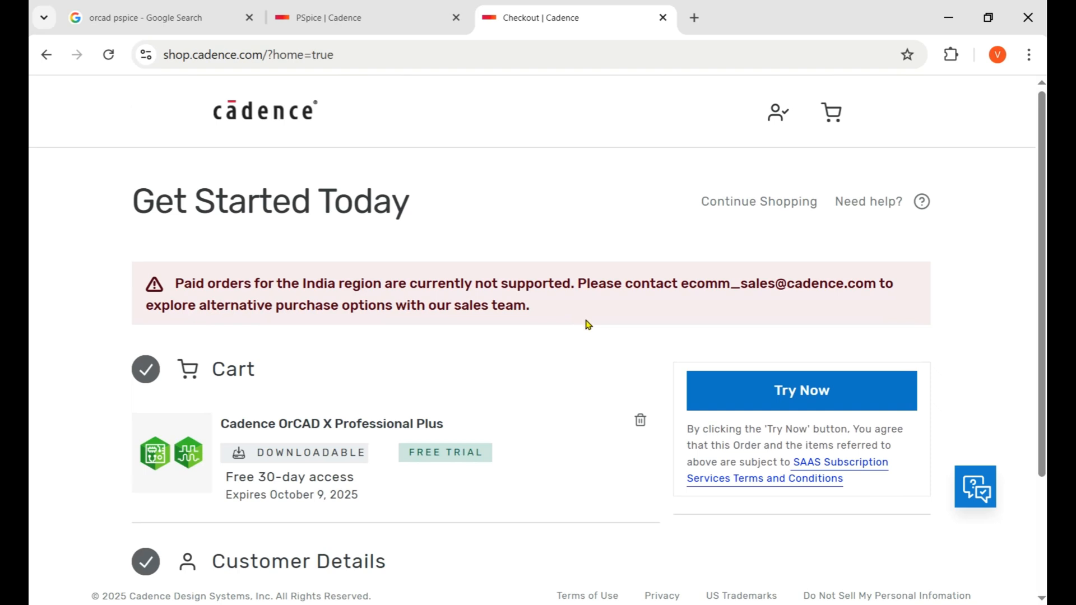
pyautogui.moveTo(590, 329)
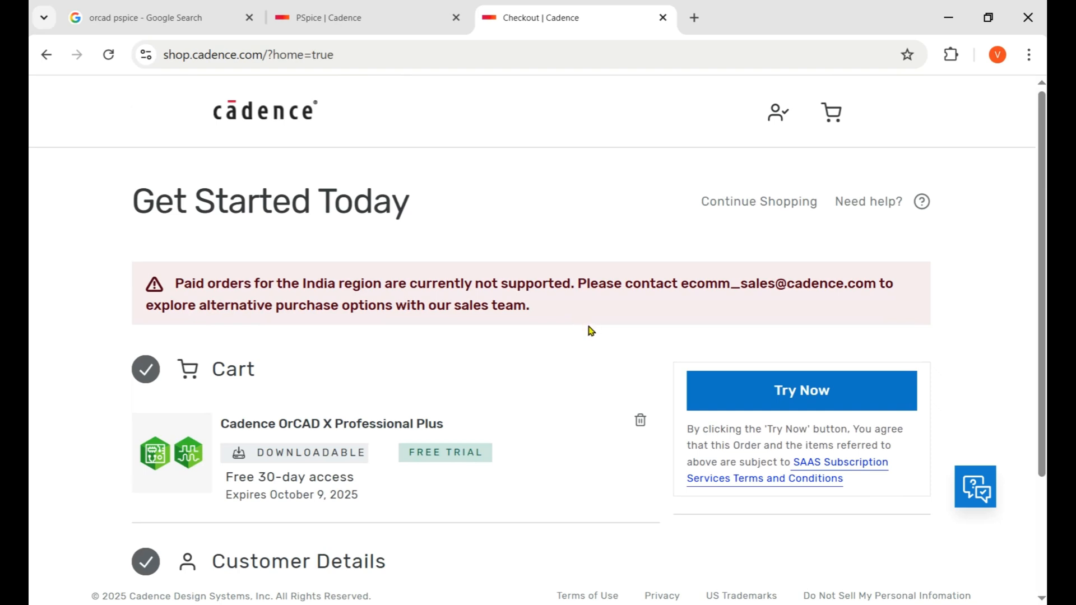
pyautogui.moveTo(801, 390)
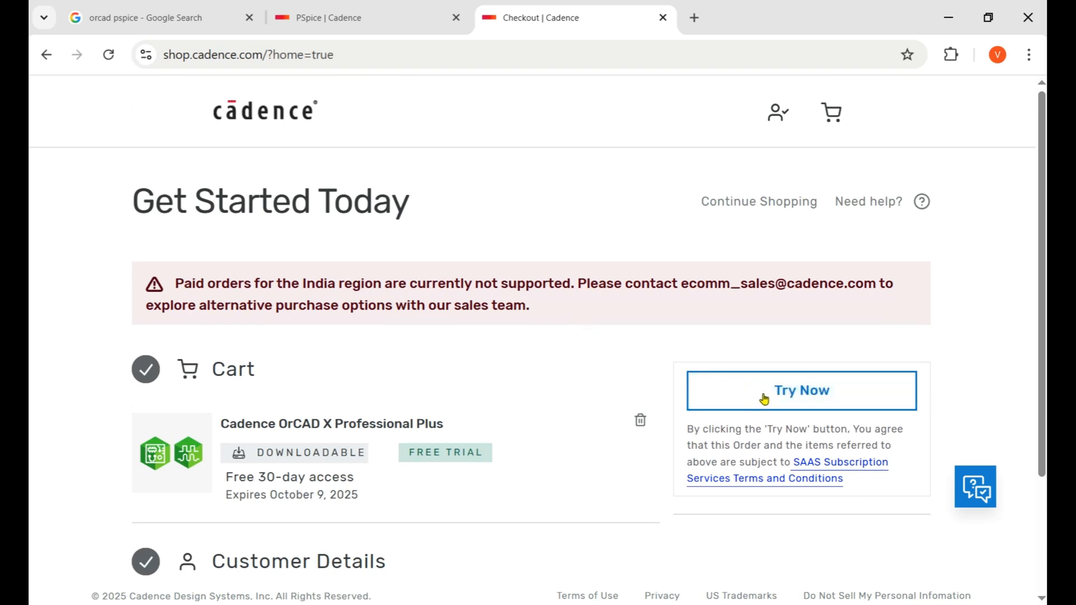
# Place the free OrCAD X Professional Plus trial order with Try Now
pyautogui.click(800, 390)
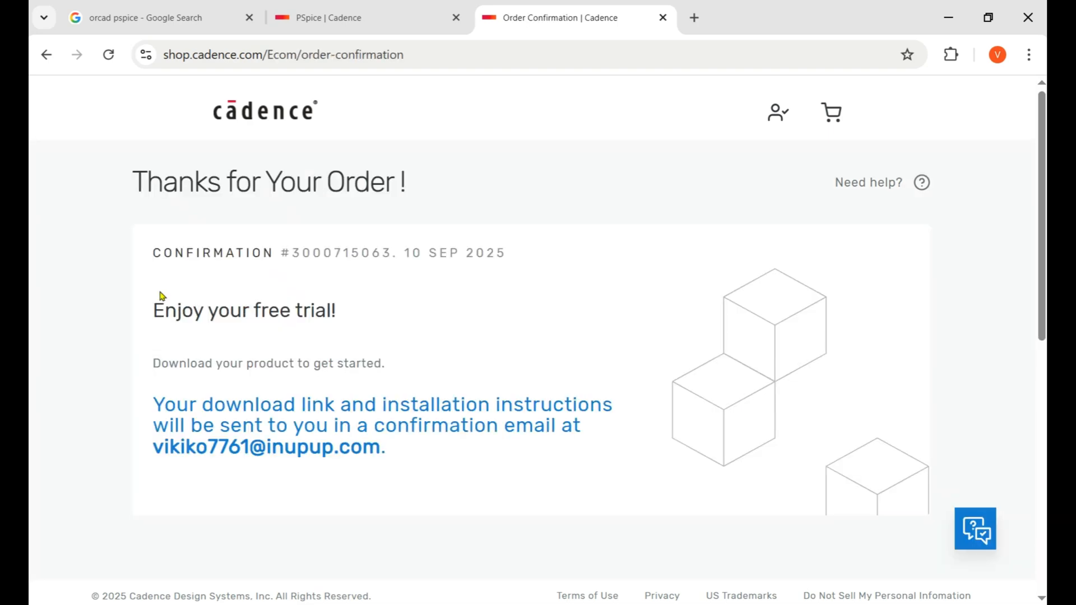
pyautogui.moveTo(341, 320)
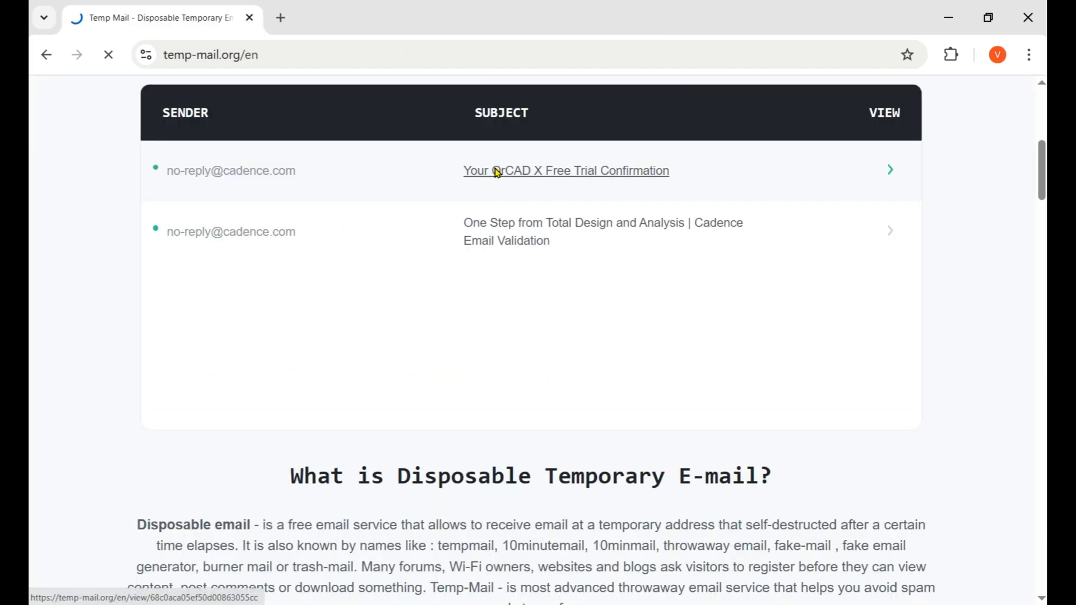
# Read Cadence's 'Your OrCAD X Free Trial Confirmation' email in the Temp Mail inbox
pyautogui.click(564, 170)
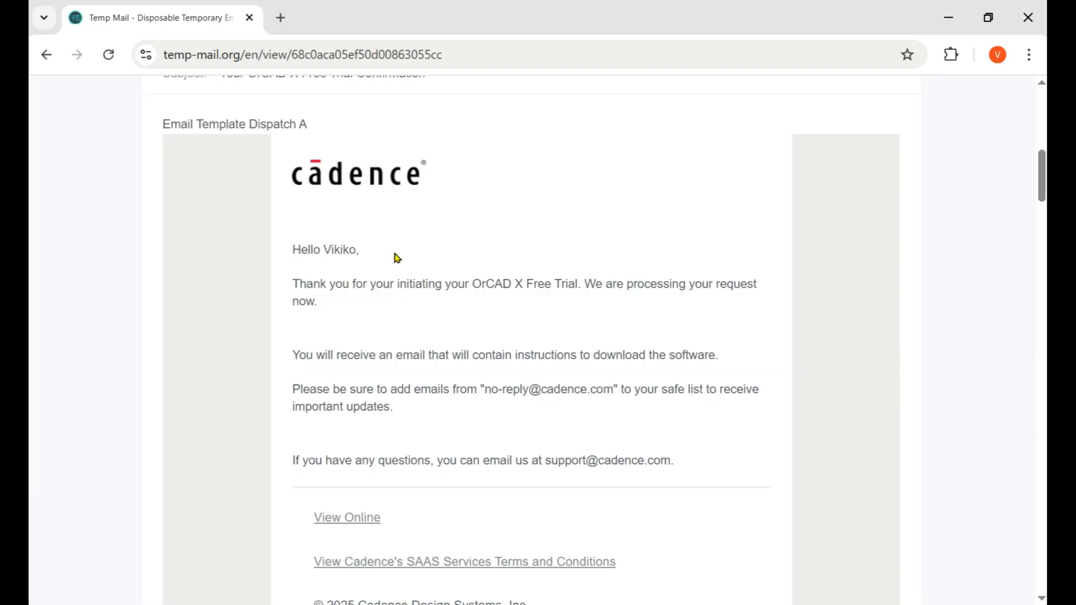
pyautogui.scroll(-3)
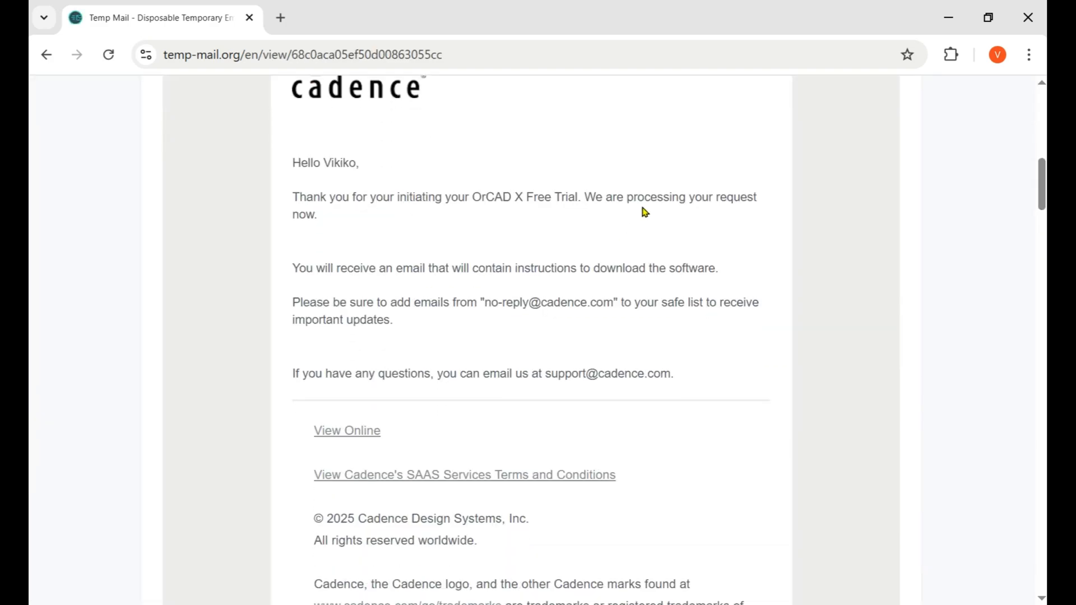
pyautogui.moveTo(704, 221)
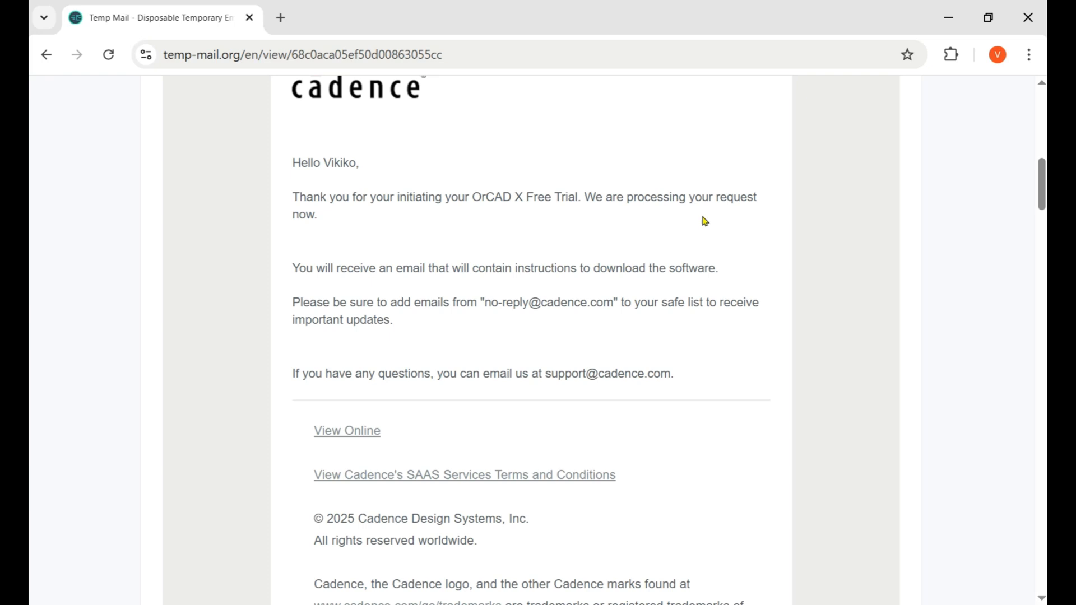
pyautogui.moveTo(700, 224)
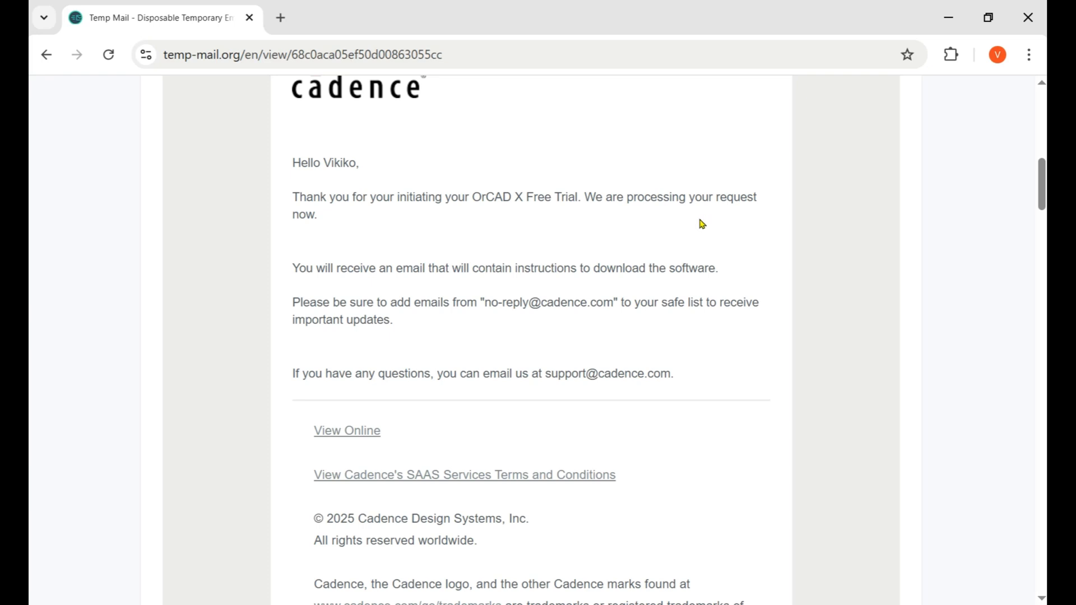
pyautogui.moveTo(590, 231)
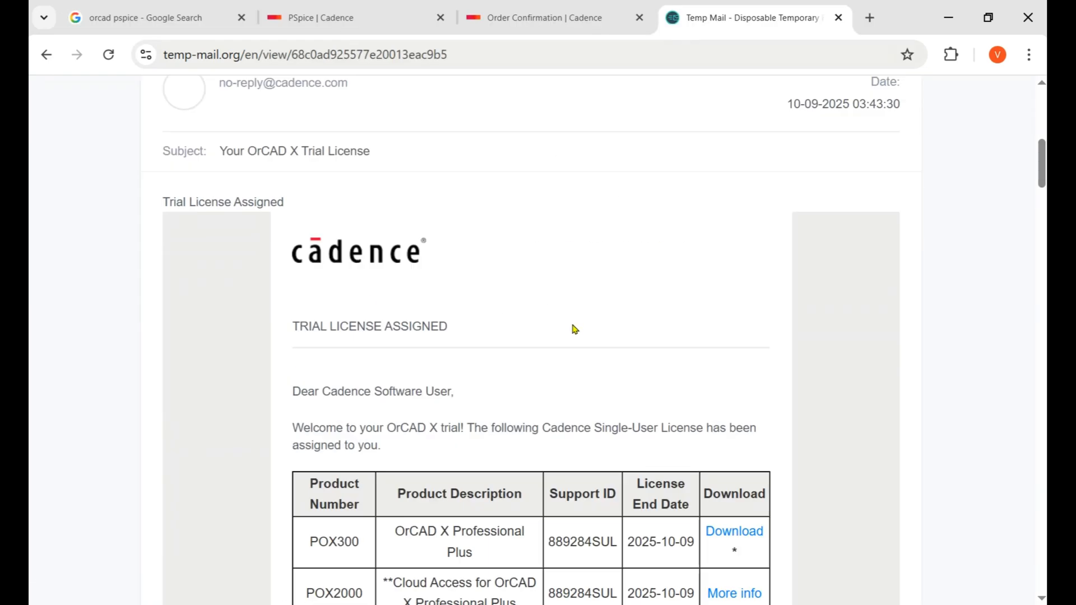
# Scroll the trial license email down to the license table and the POX300 download link
pyautogui.scroll(-3)
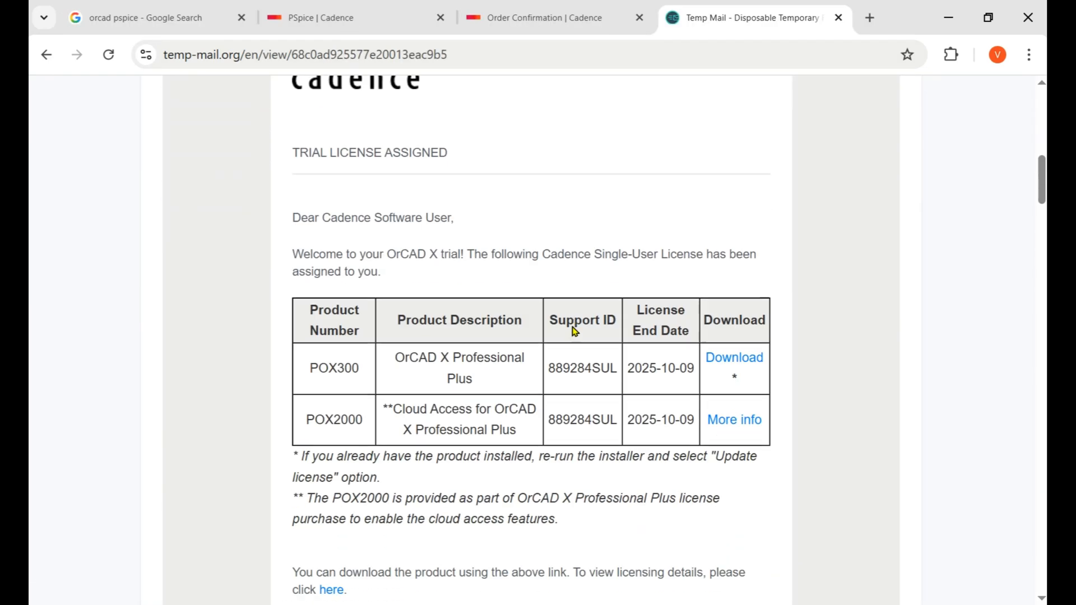
pyautogui.scroll(-3)
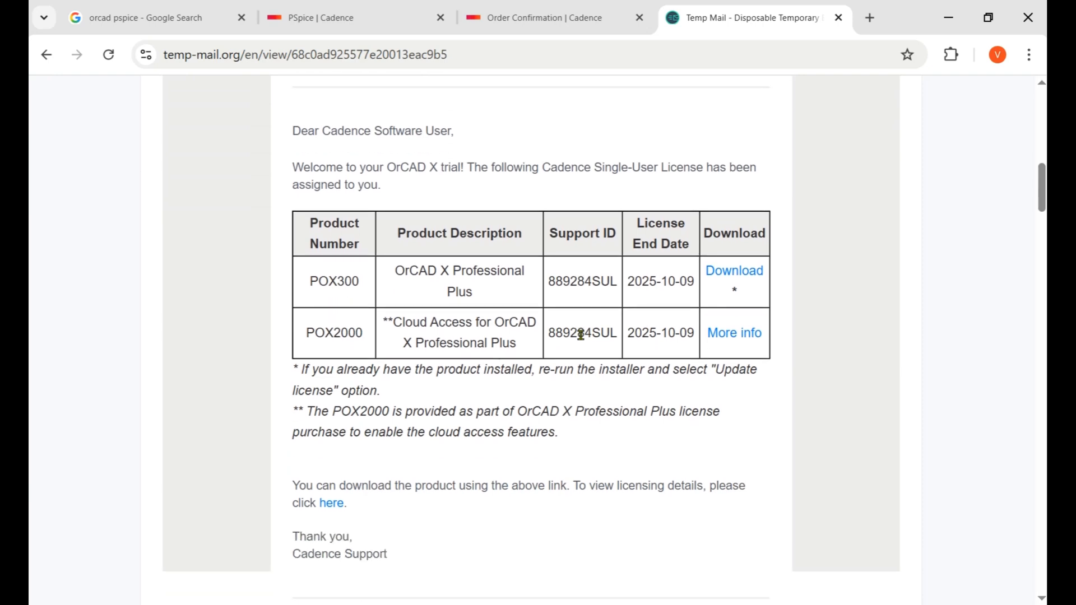
pyautogui.scroll(-3)
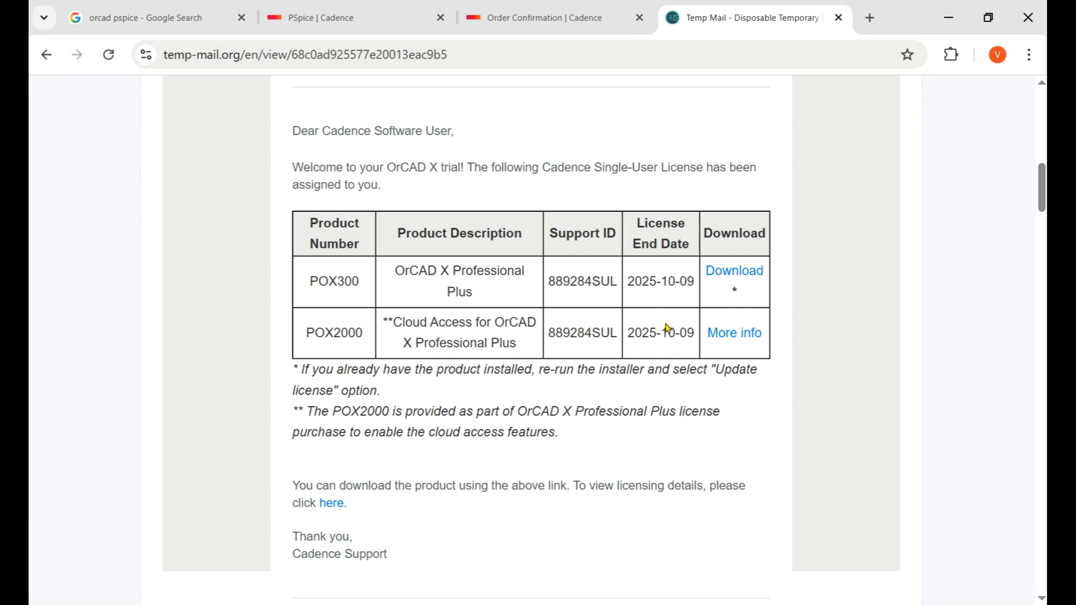
pyautogui.moveTo(733, 270)
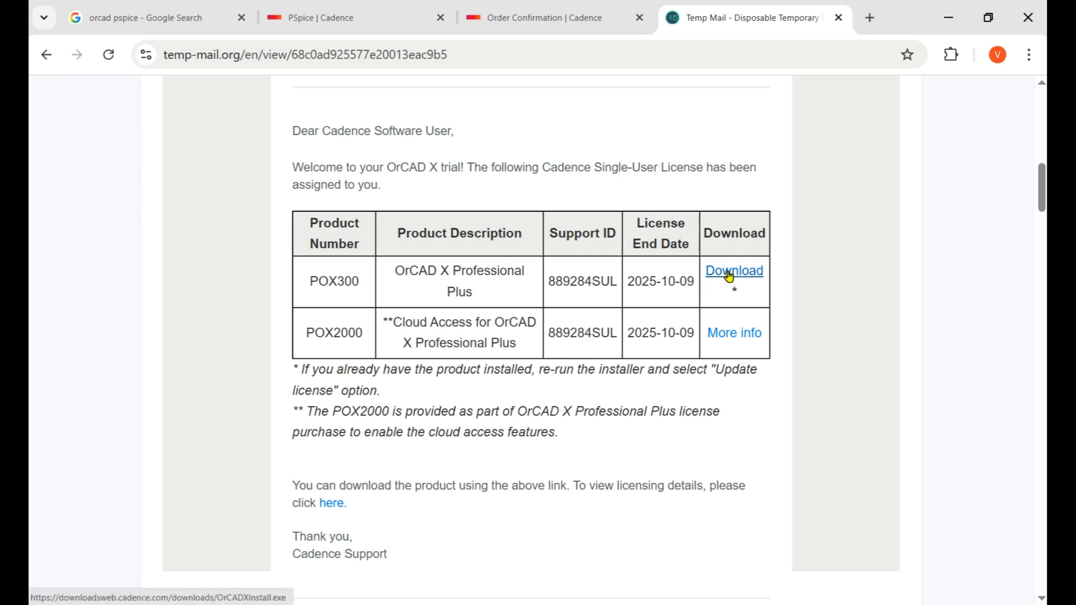
pyautogui.moveTo(733, 281)
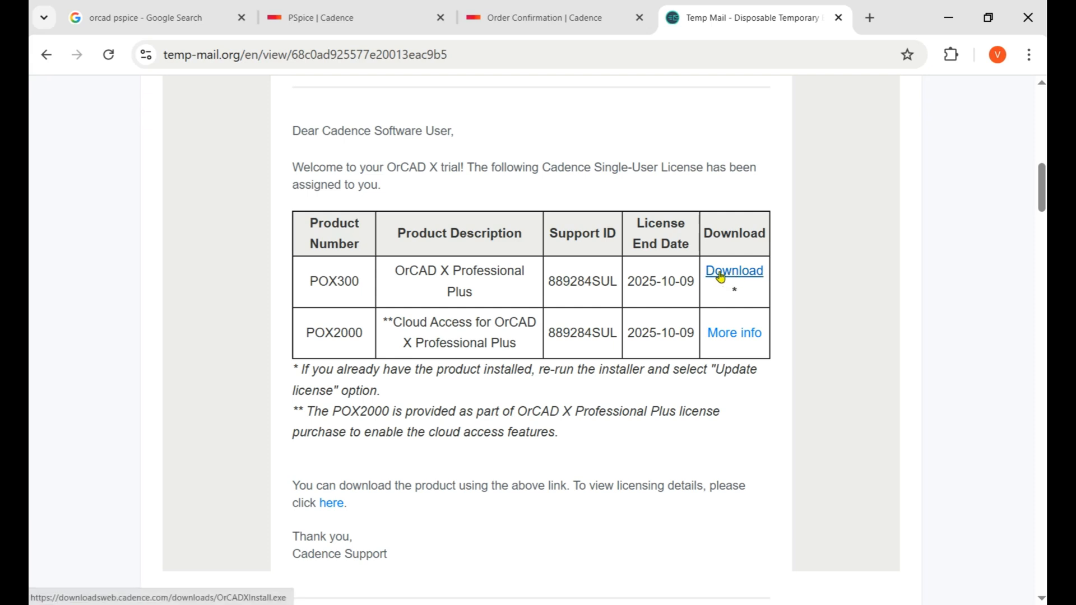
pyautogui.moveTo(728, 275)
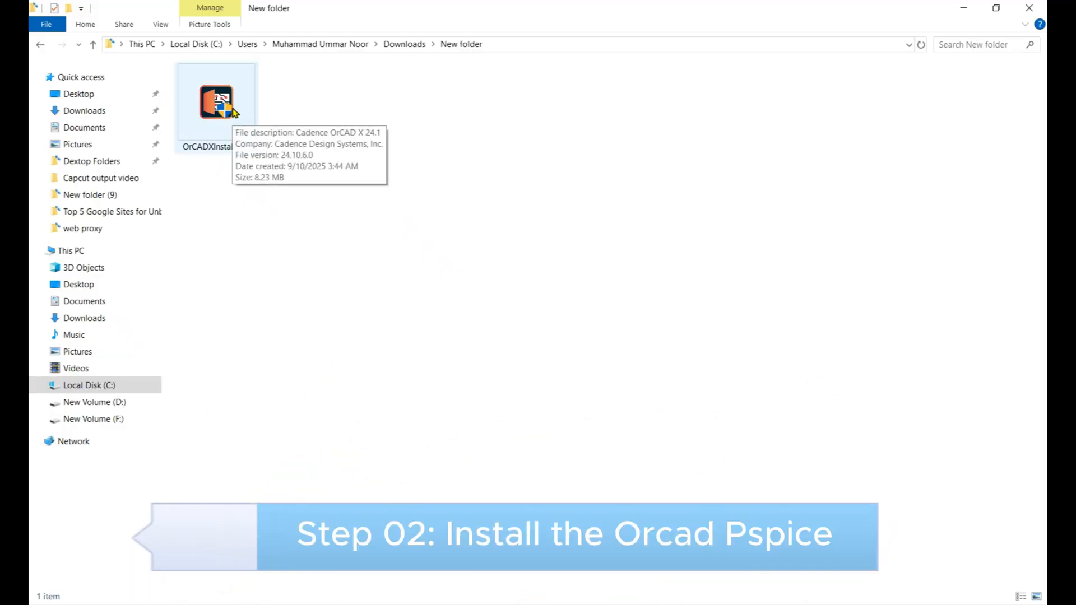
pyautogui.moveTo(343, 130)
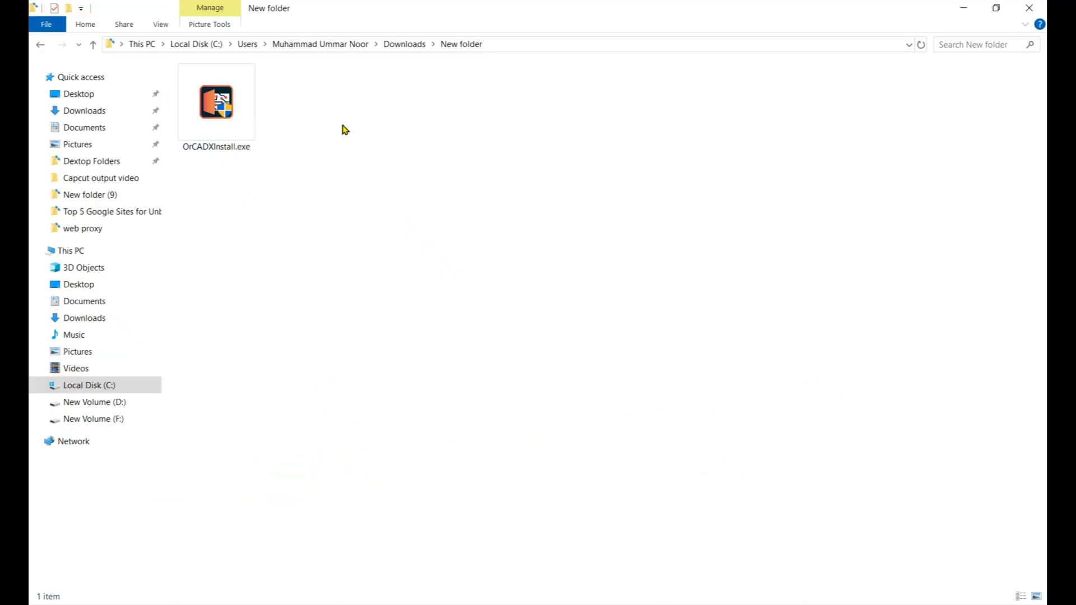
# Run OrCADXInstall.exe as administrator and confirm the security warning to launch the installer
pyautogui.rightClick(216, 102)
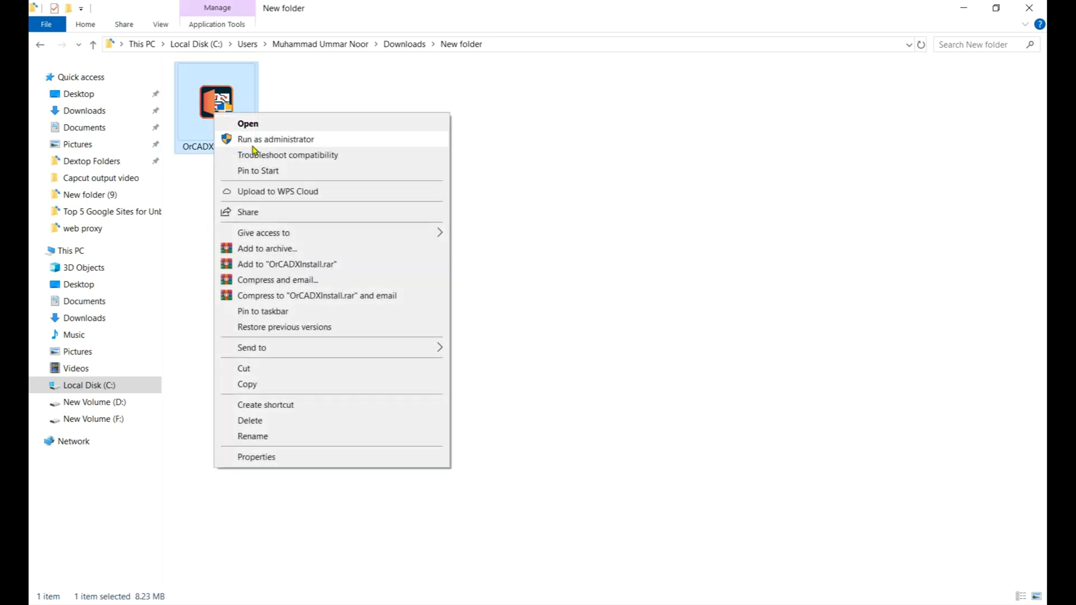
pyautogui.click(246, 124)
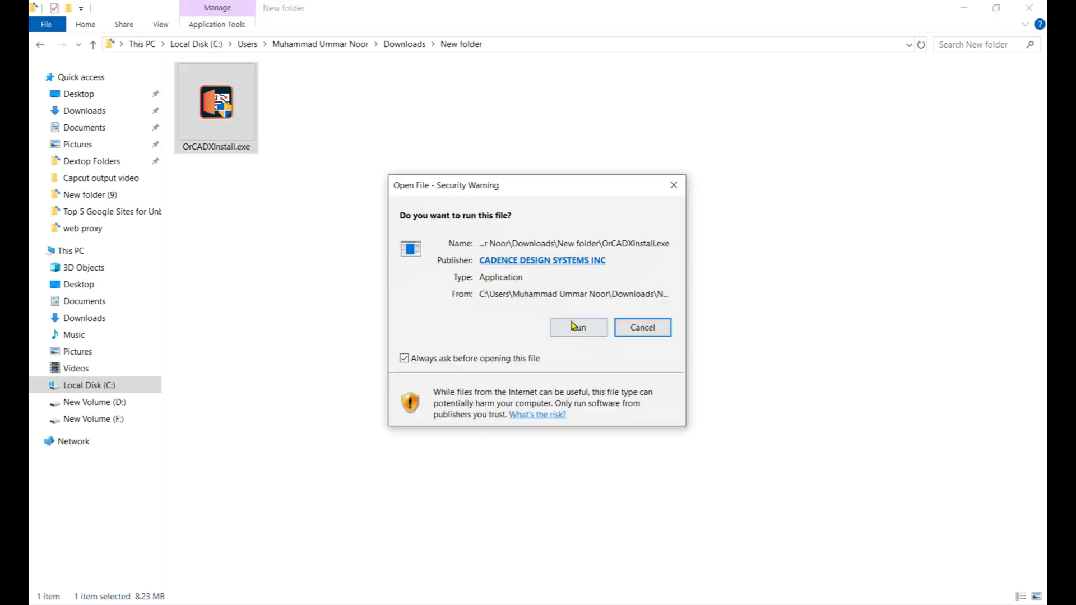
pyautogui.click(577, 328)
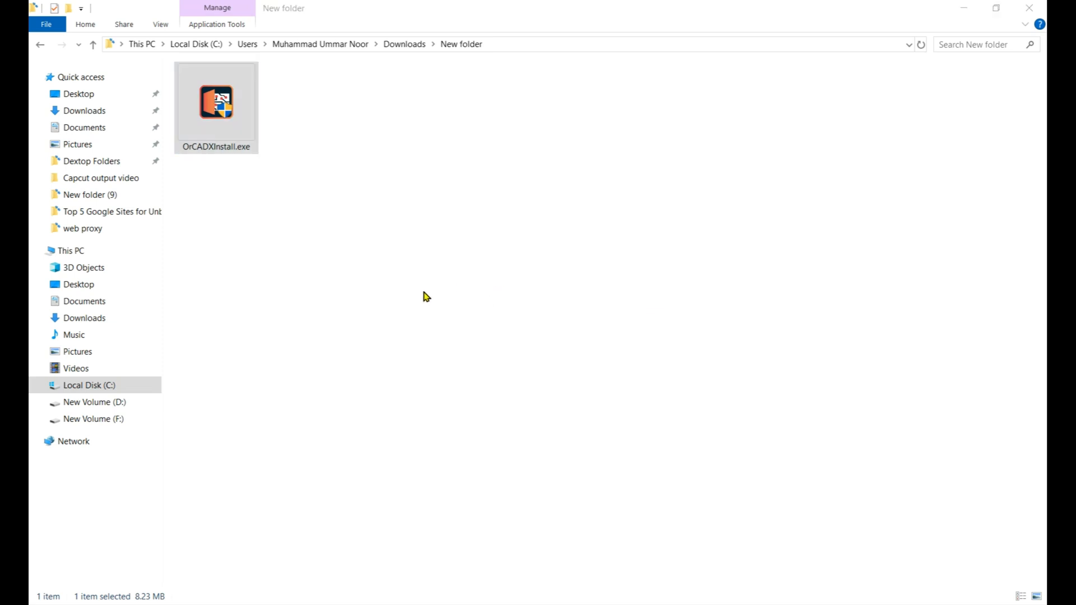
pyautogui.moveTo(430, 304)
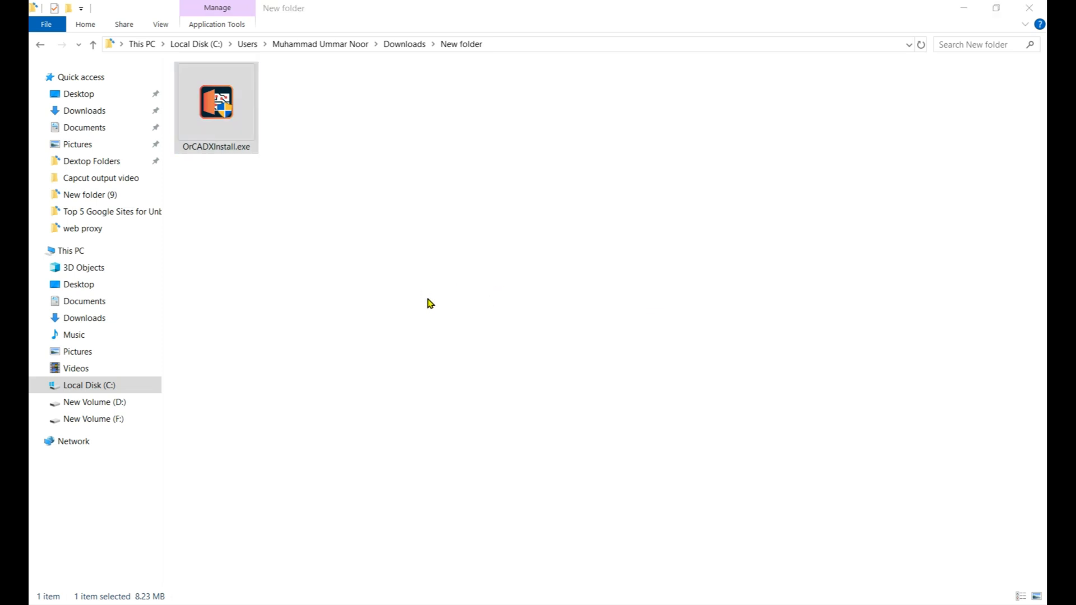
pyautogui.moveTo(430, 306)
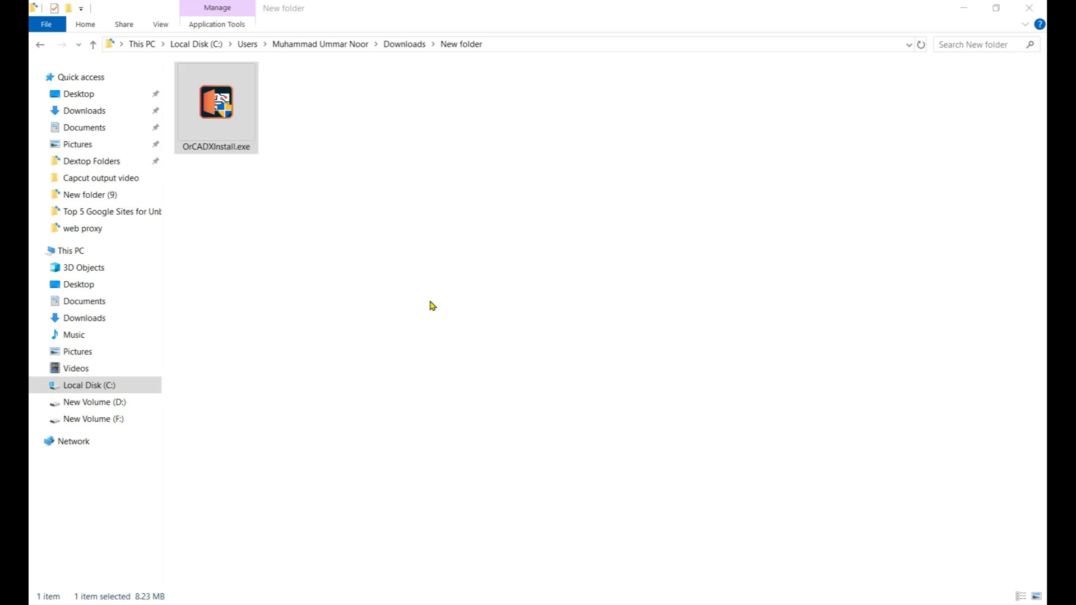
pyautogui.doubleClick(216, 102)
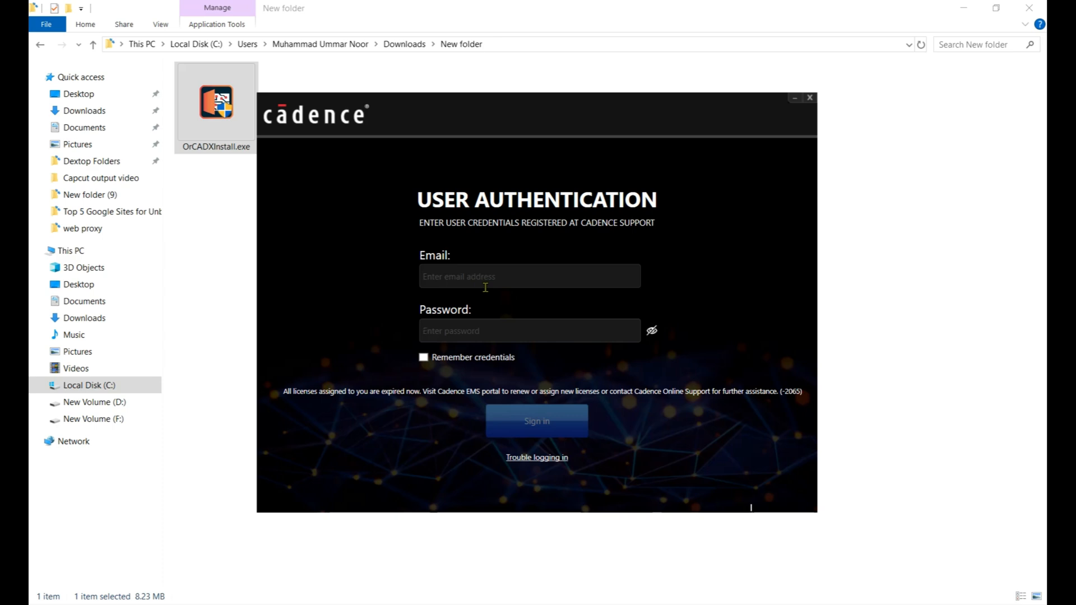
# Enter the registered Cadence email and password and sign in to the installer
pyautogui.click(527, 331)
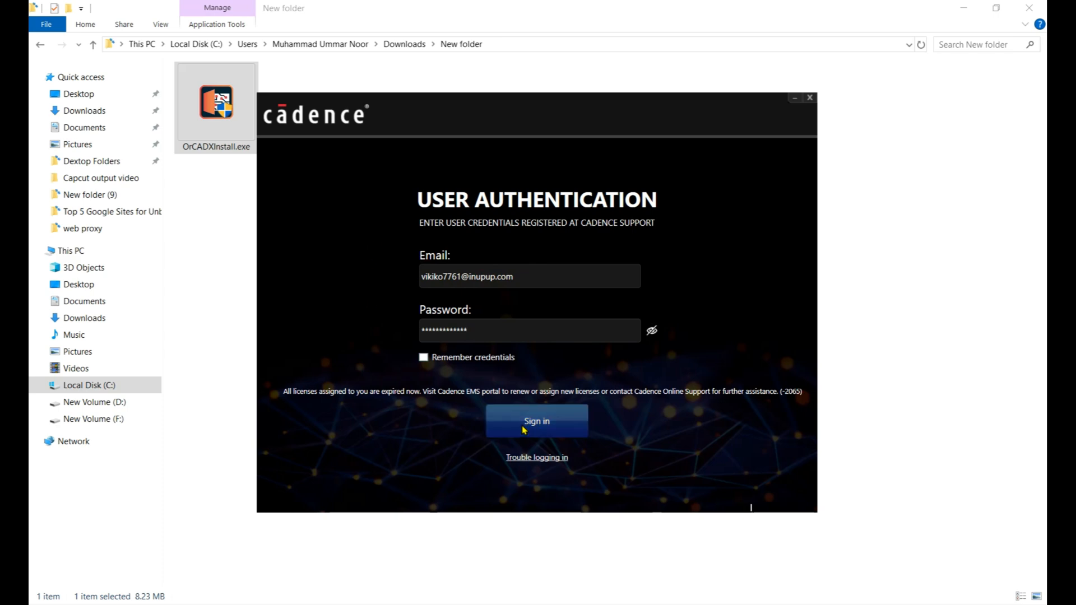
pyautogui.click(537, 420)
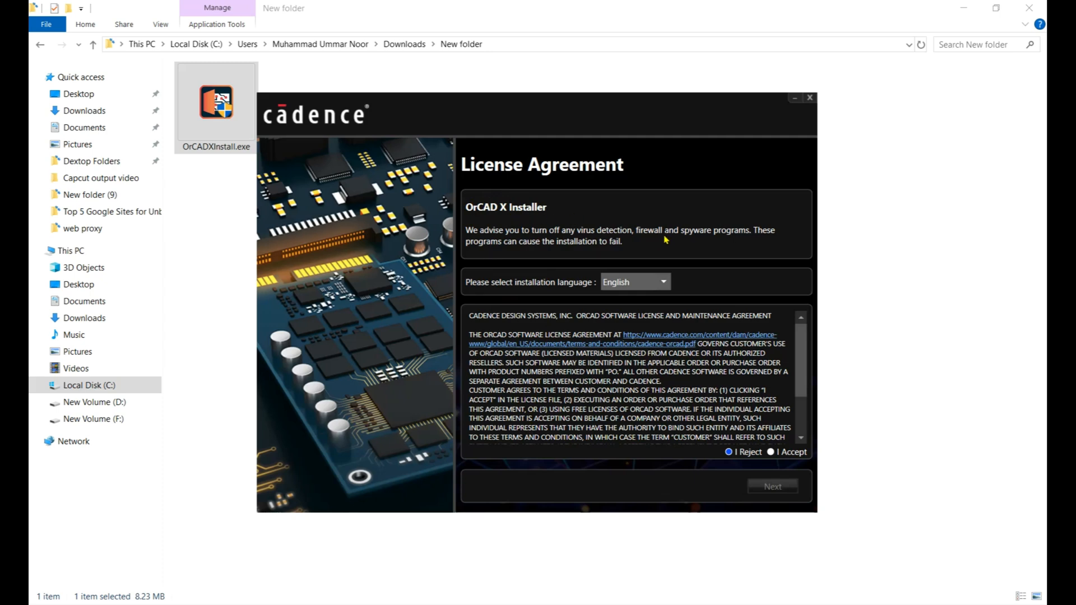
# Accept the license agreement and continue to the installation settings
pyautogui.scroll(-3)
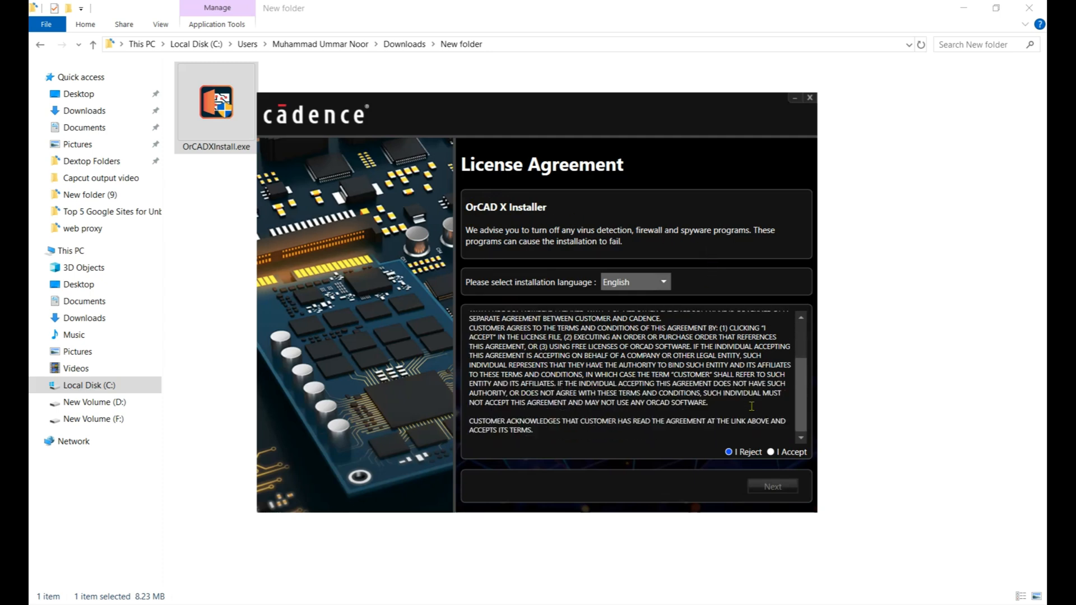
pyautogui.click(770, 452)
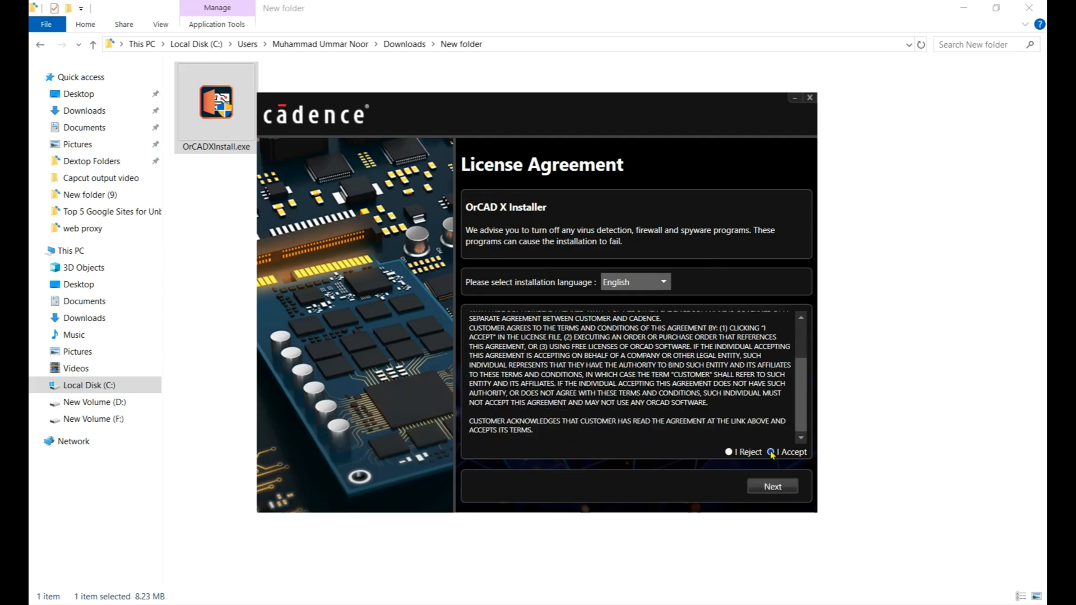
pyautogui.click(770, 451)
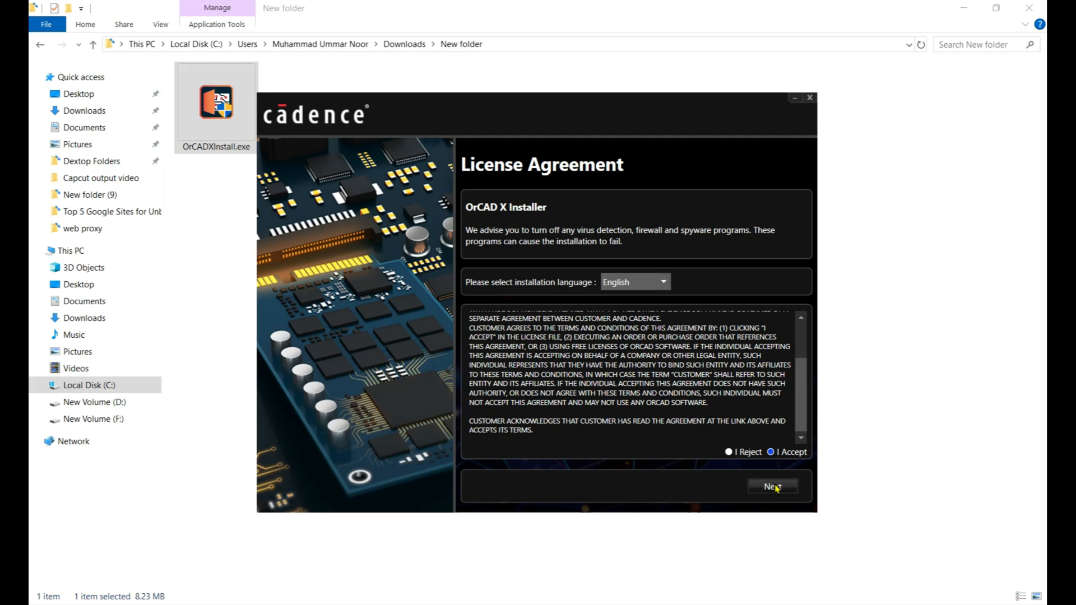
pyautogui.click(771, 486)
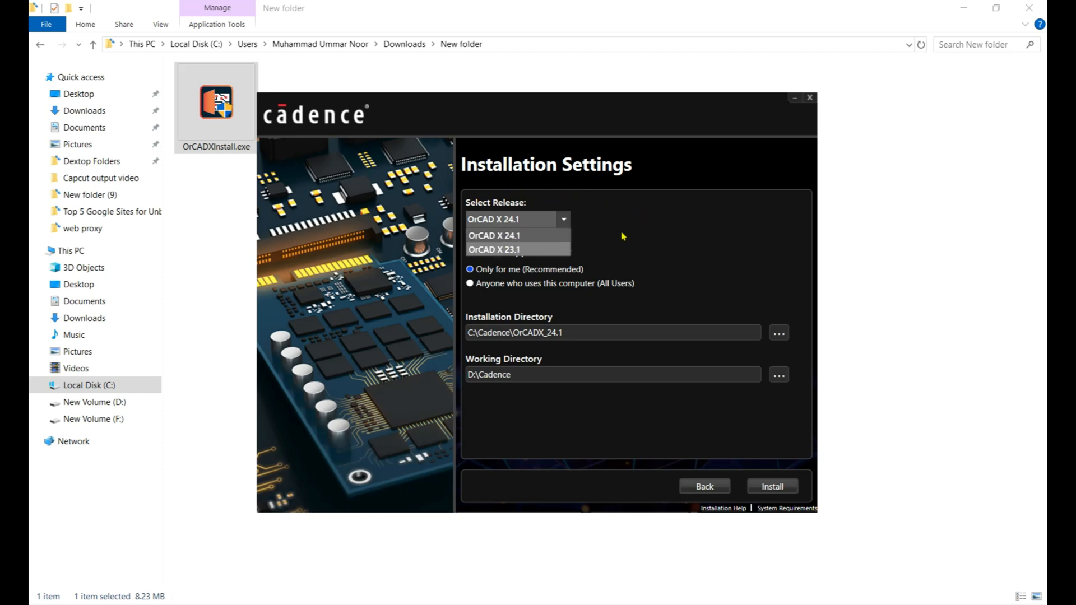
# Keep release OrCAD X 24.1, install for all users under D:\Cadence and start the install
pyautogui.click(493, 235)
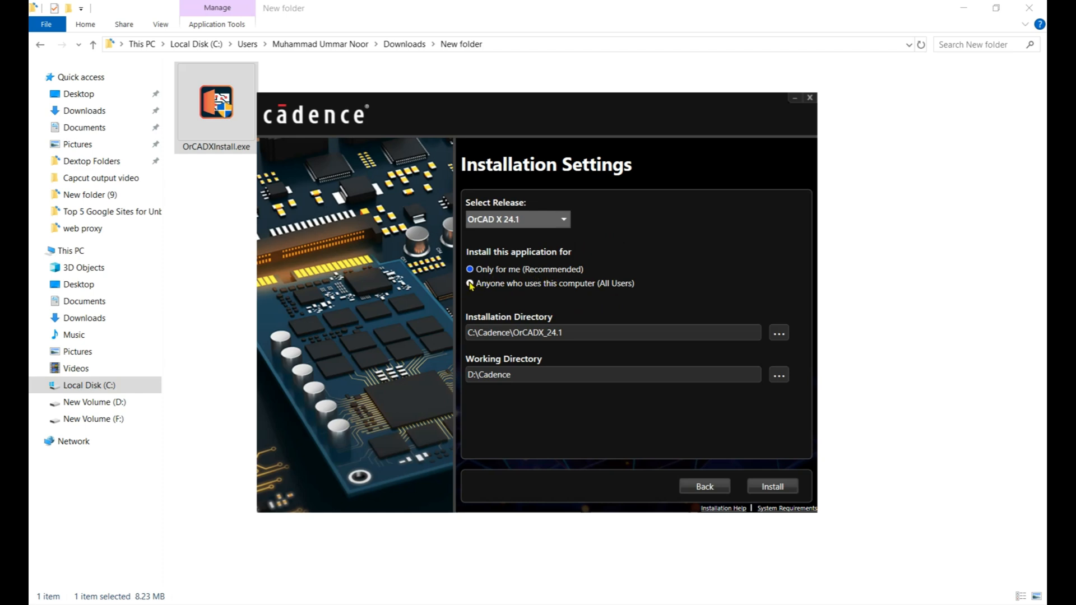
pyautogui.click(469, 284)
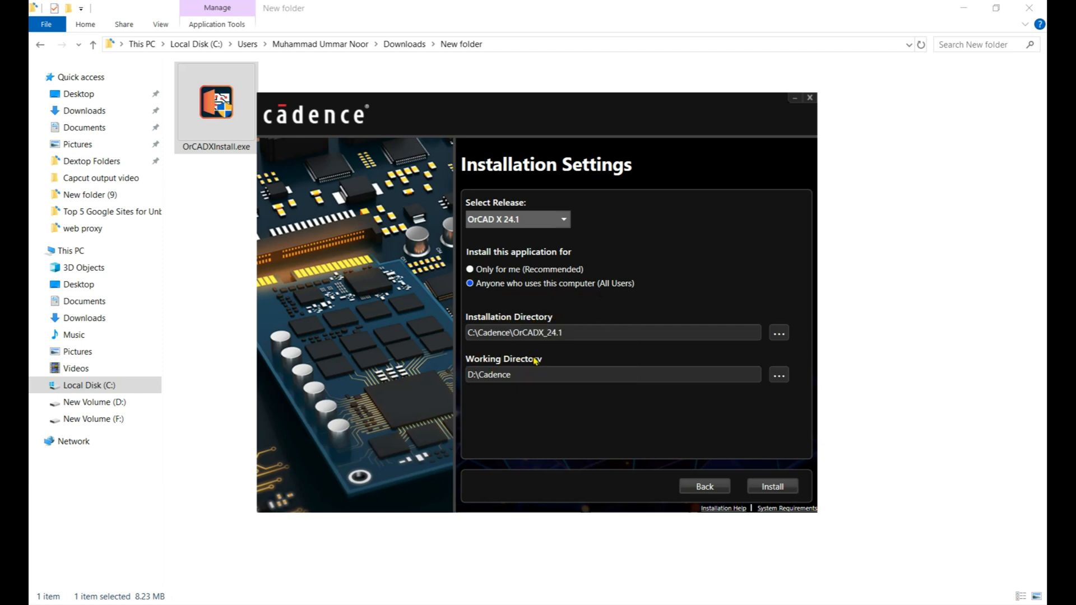
pyautogui.moveTo(608, 336)
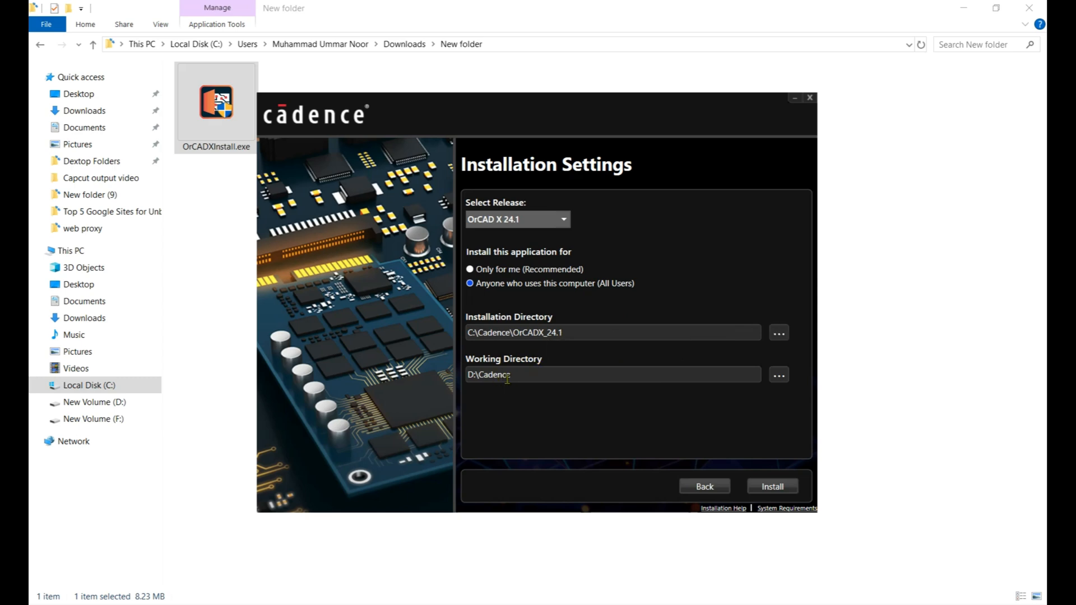
pyautogui.moveTo(482, 344)
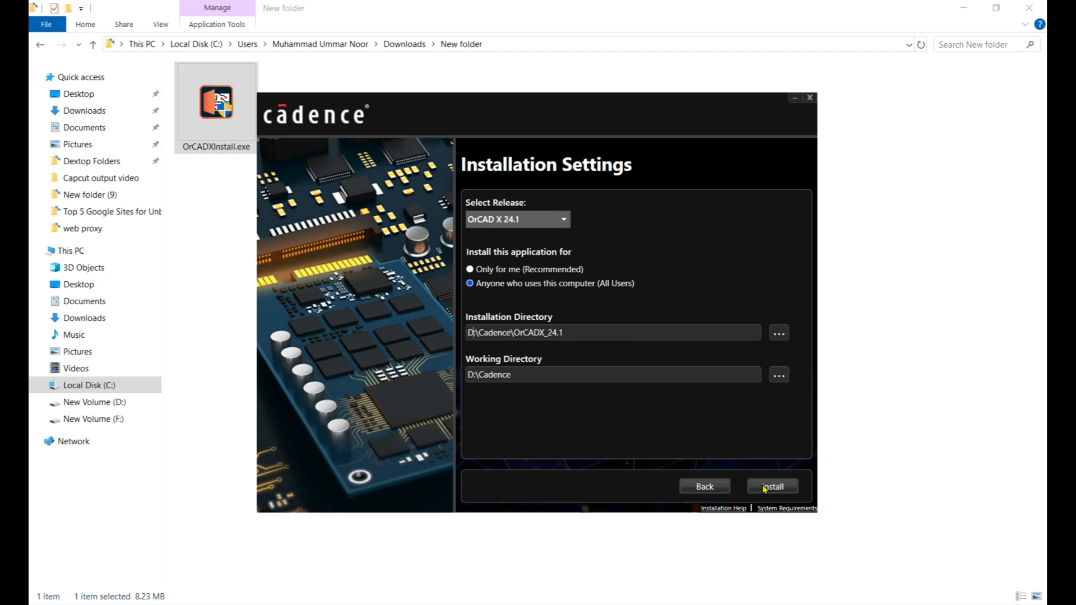
pyautogui.click(771, 487)
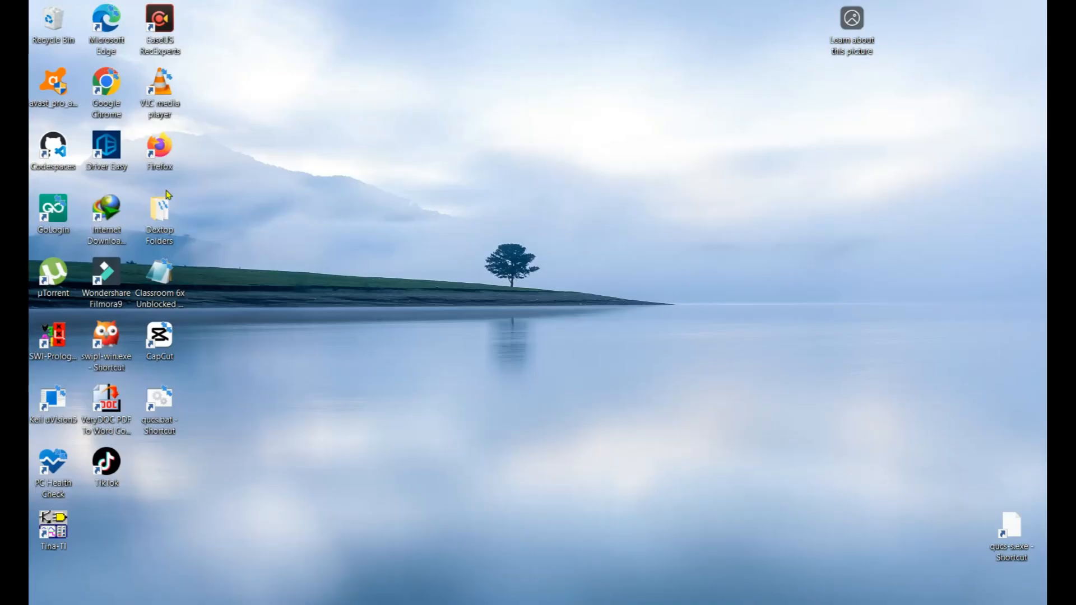
pyautogui.moveTo(481, 175)
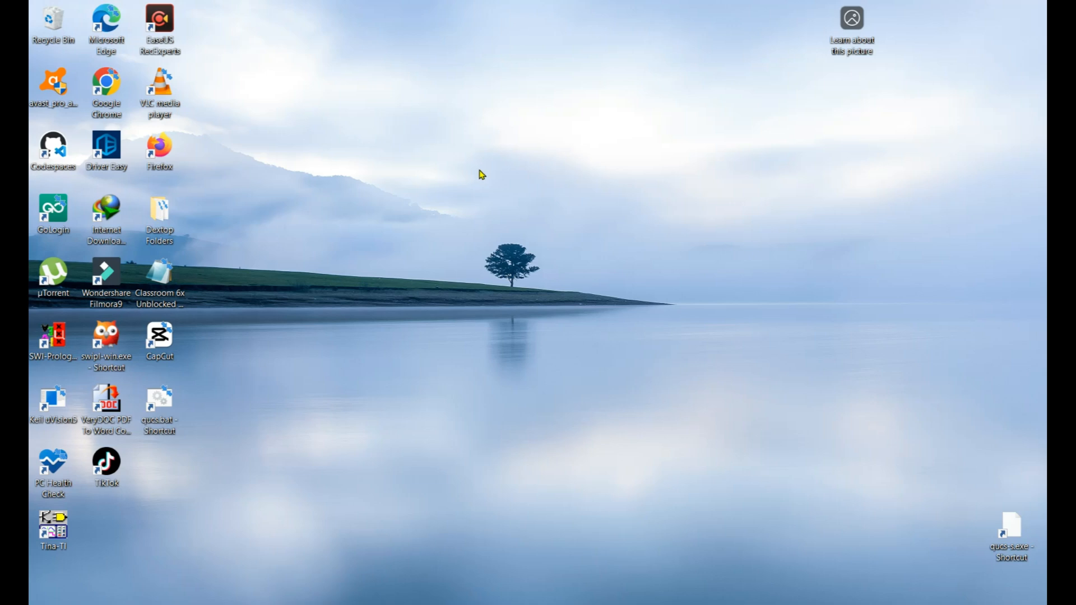
pyautogui.moveTo(440, 154)
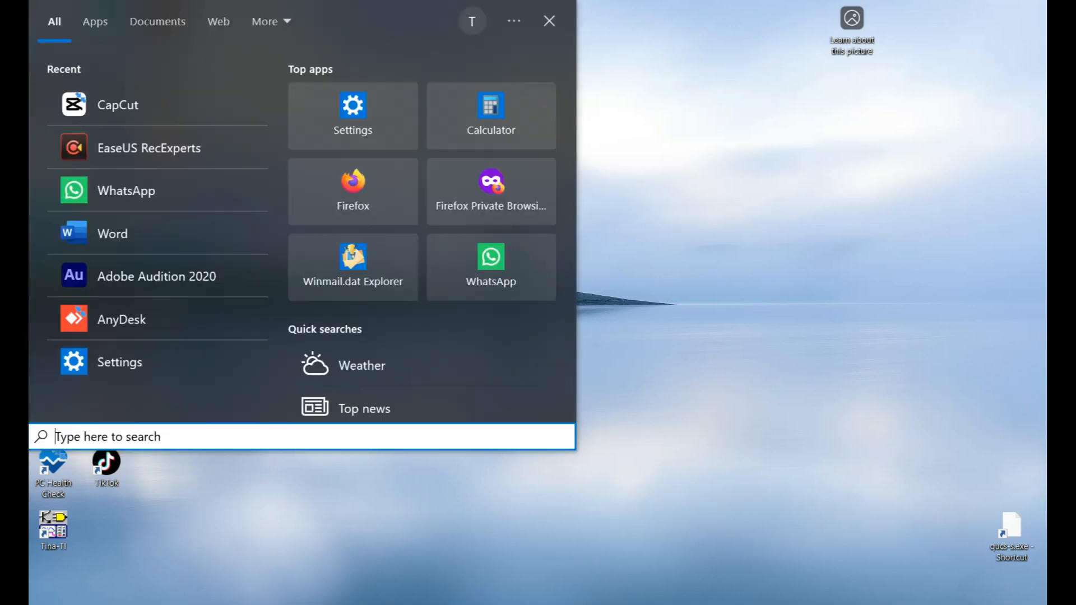
# Search for Capture CIS 24.1, go to its file location and bring up the shortcut's Send to actions
pyautogui.write('capCut')
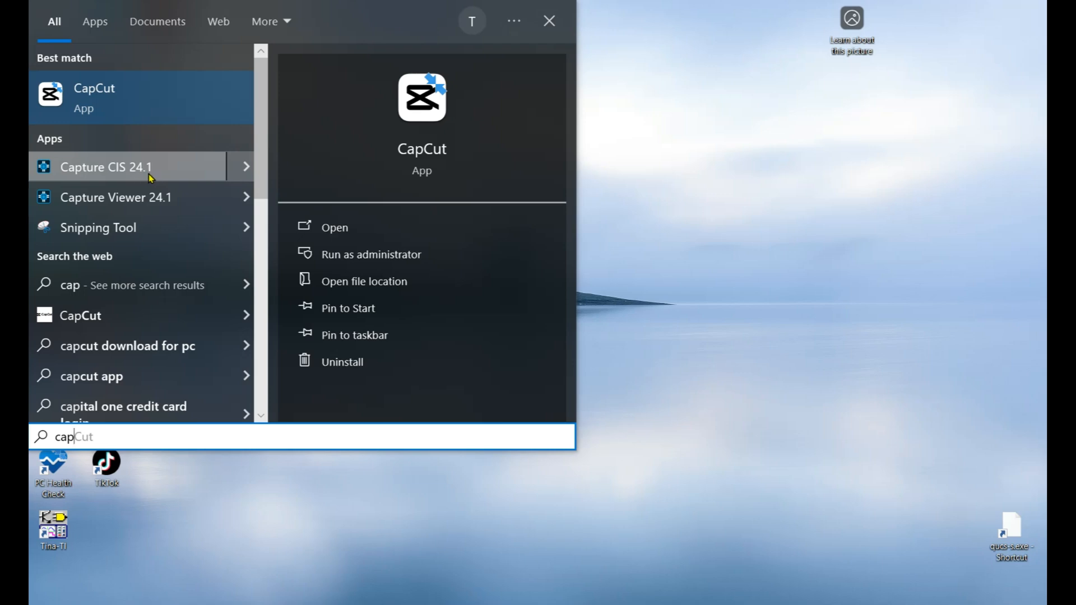
pyautogui.rightClick(137, 167)
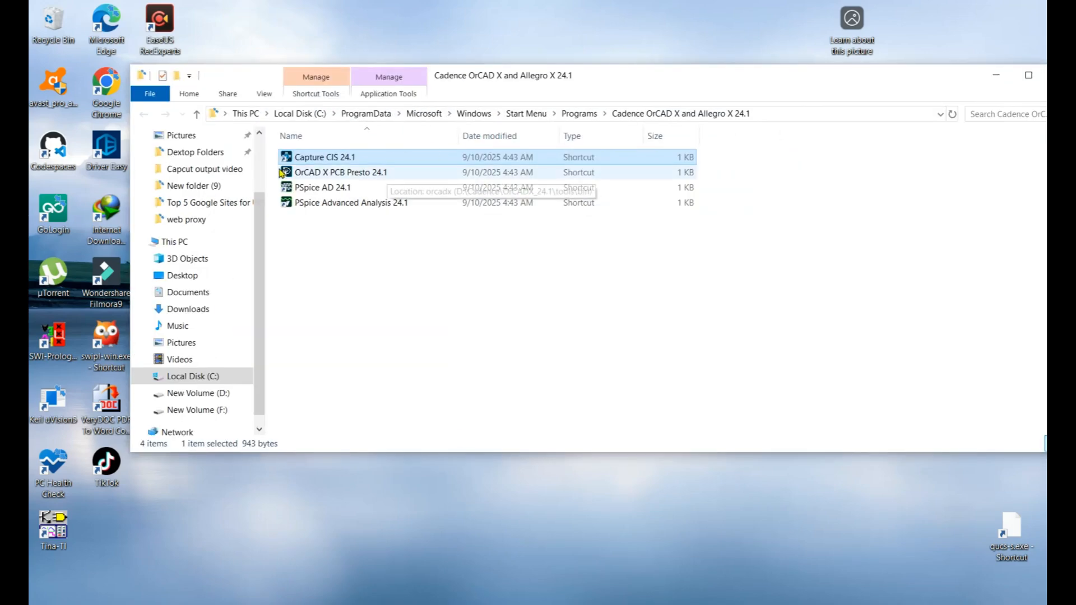
pyautogui.moveTo(326, 157)
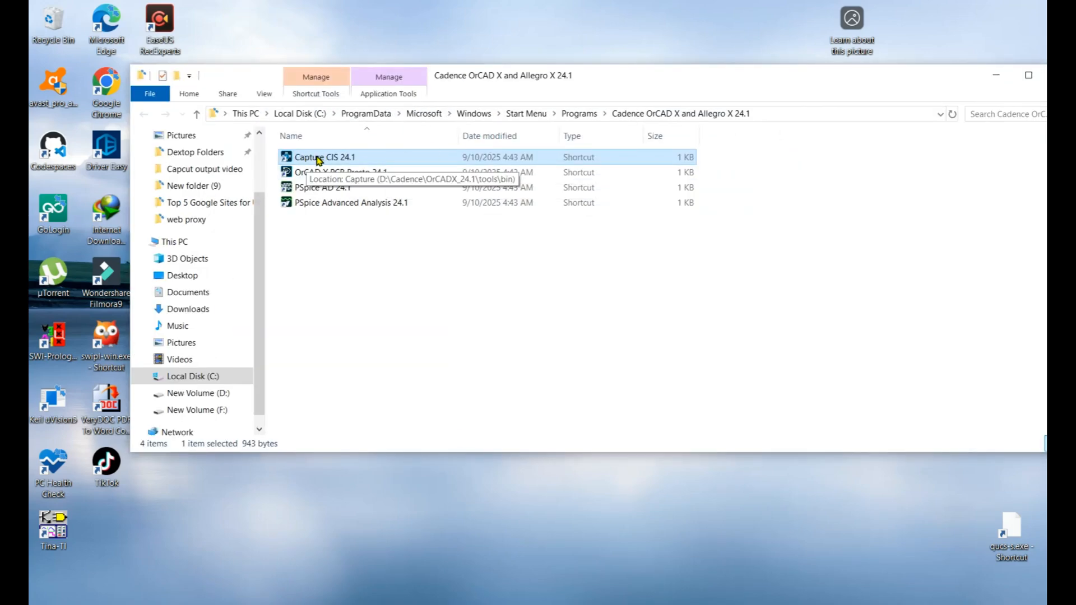
pyautogui.rightClick(324, 157)
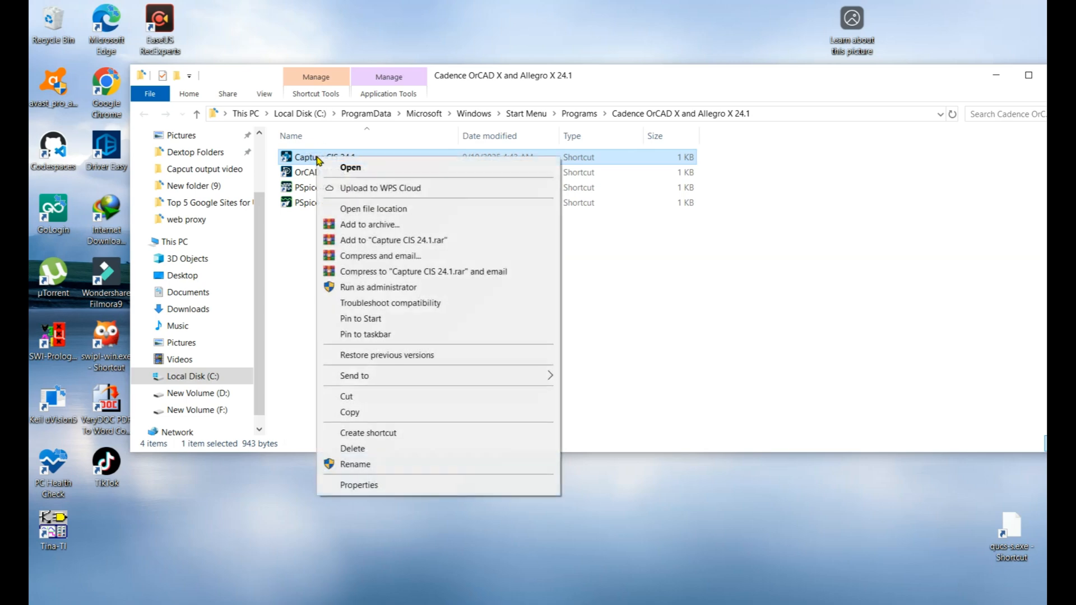
pyautogui.moveTo(401, 376)
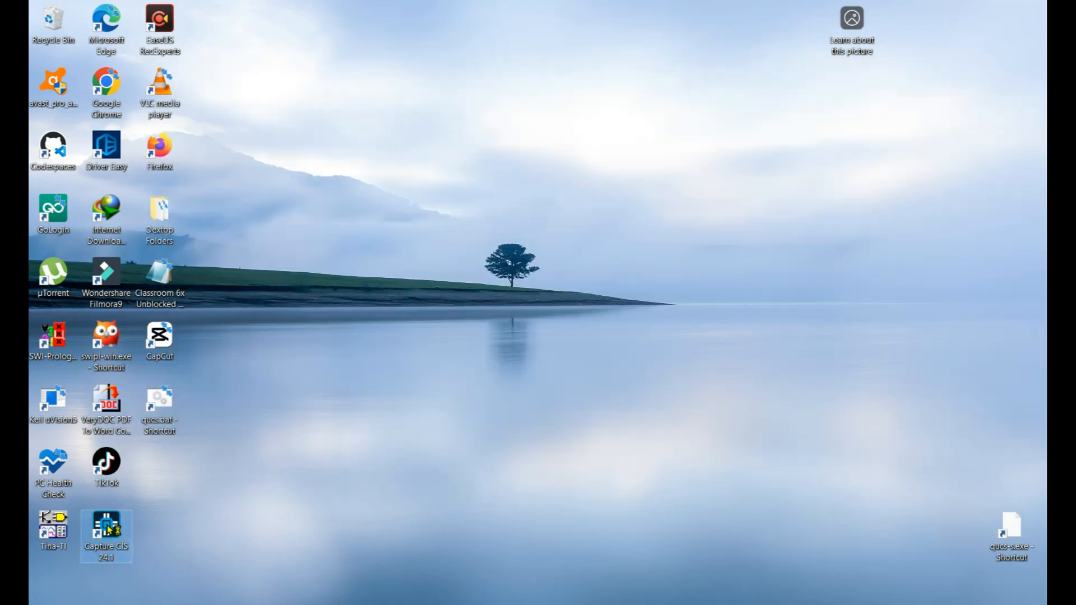
# Launch Capture CIS, log in with Remember Me ticked and request the verification code by email
pyautogui.doubleClick(105, 525)
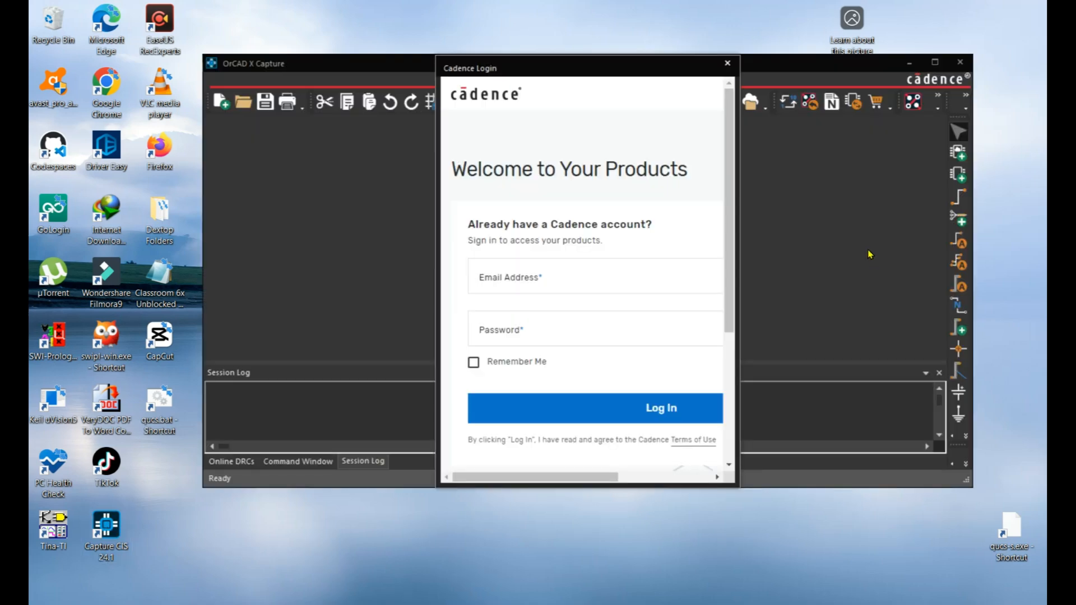
pyautogui.click(594, 277)
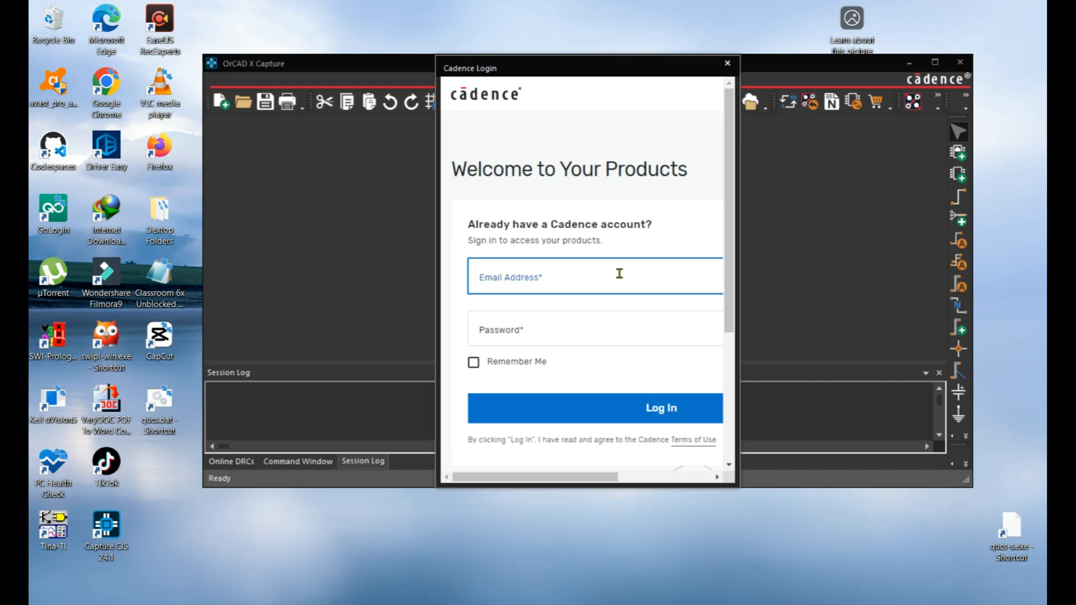
pyautogui.moveTo(587, 282)
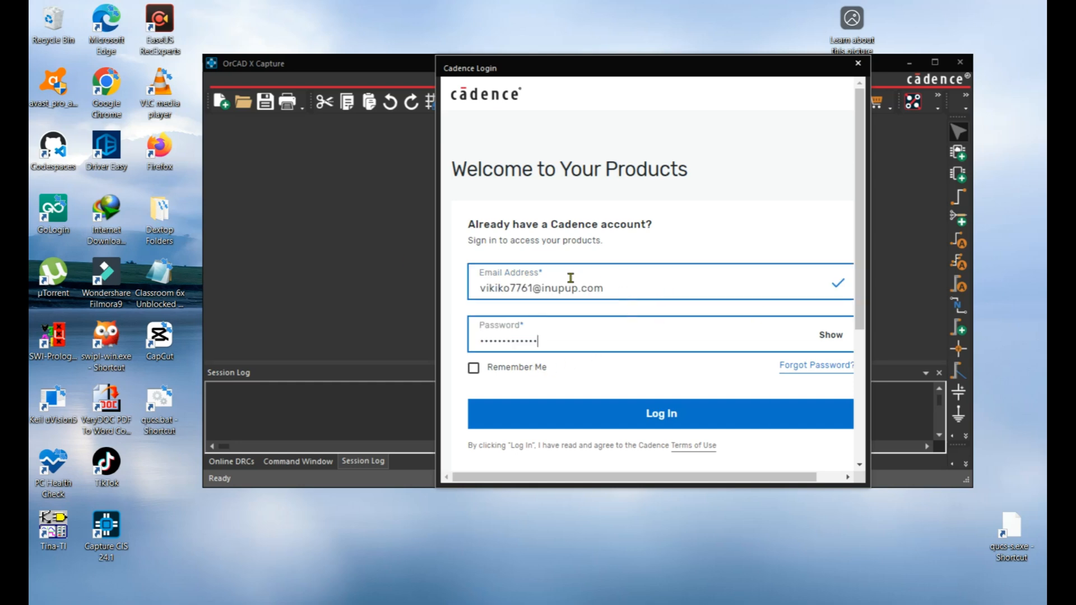
pyautogui.click(473, 367)
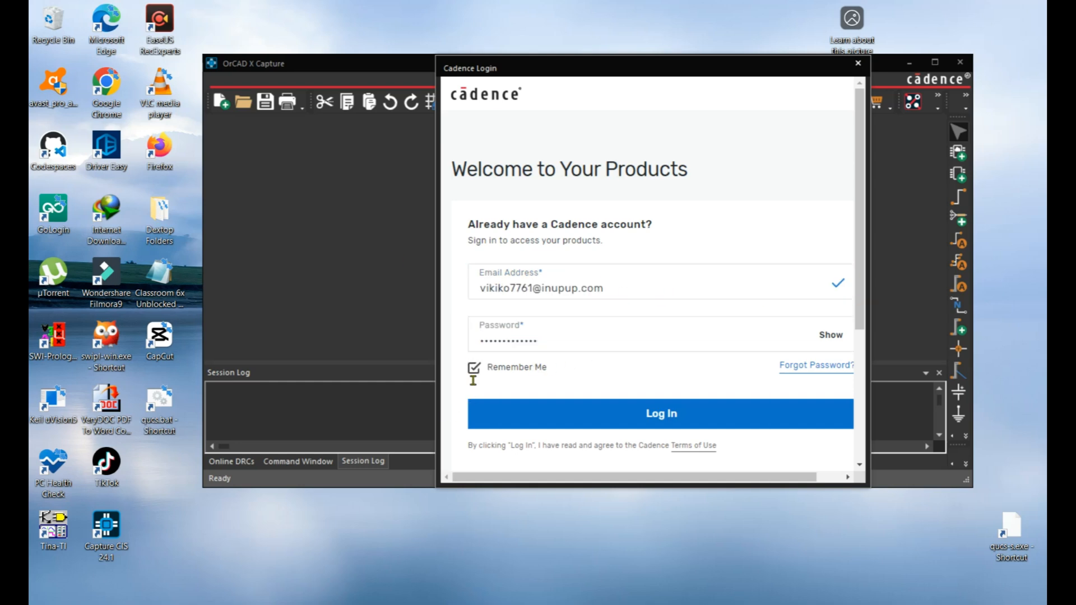
pyautogui.click(660, 414)
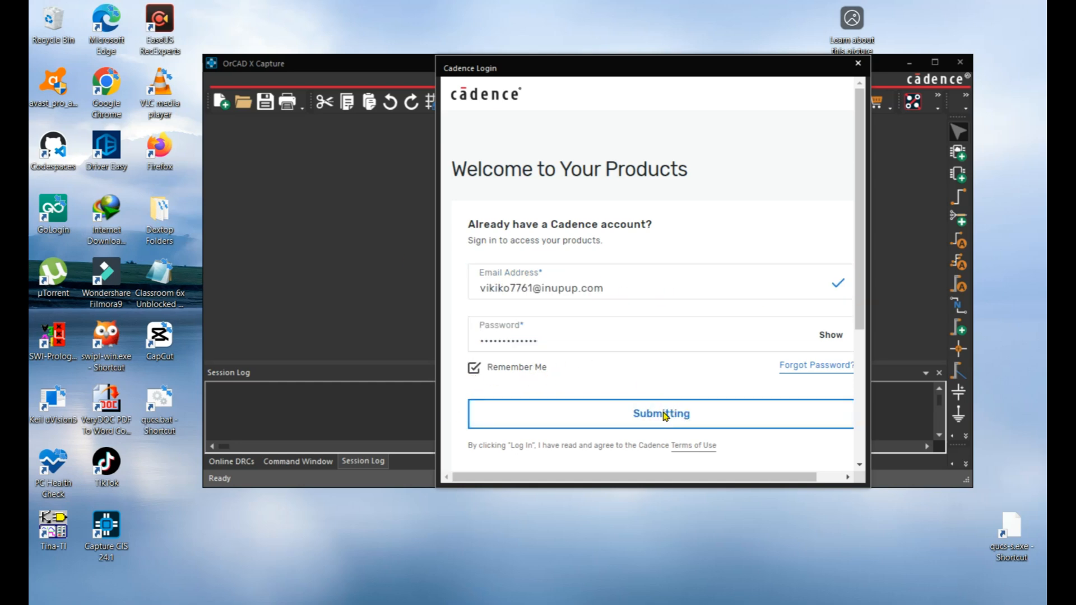
pyautogui.click(660, 413)
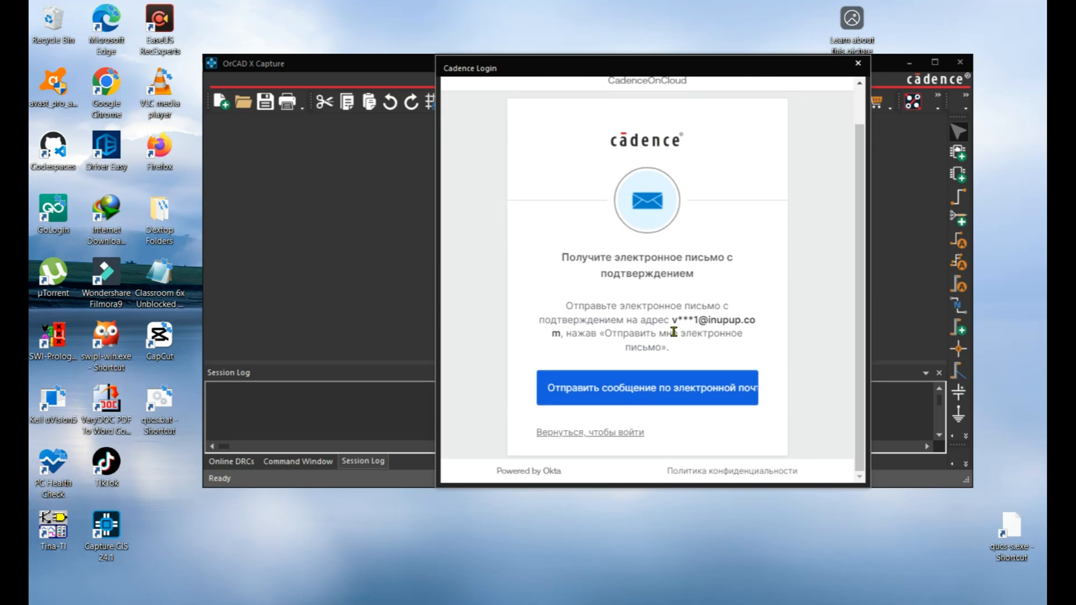
pyautogui.moveTo(737, 333)
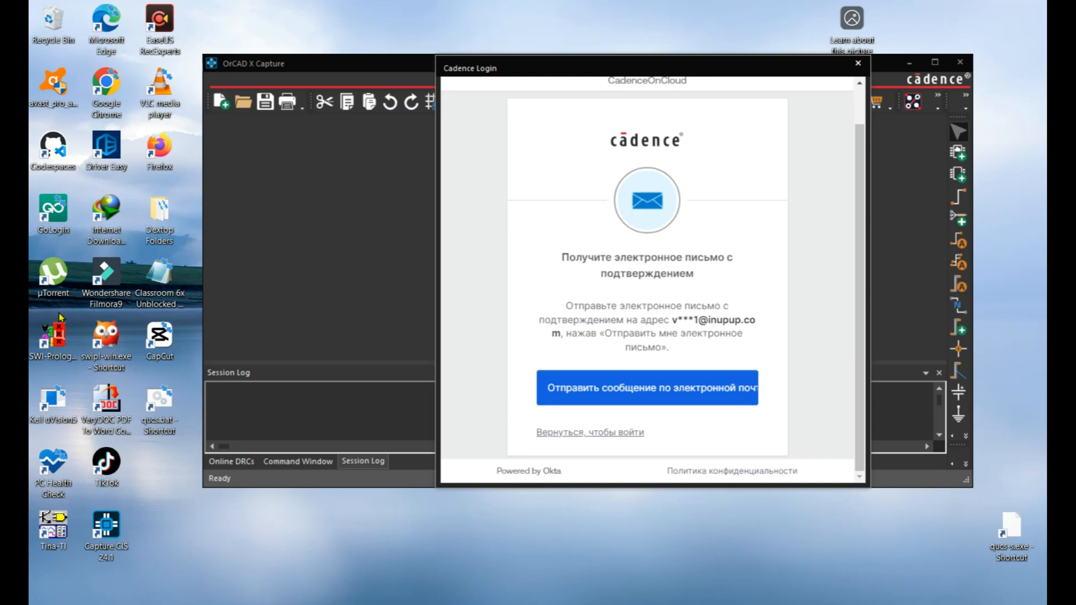
pyautogui.click(646, 387)
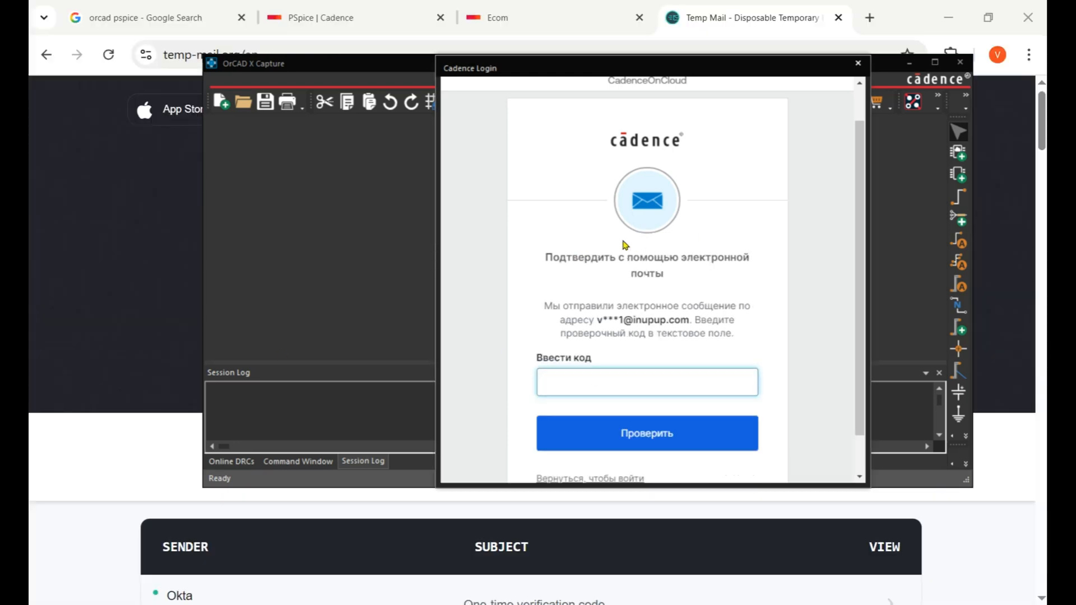
pyautogui.moveTo(568, 306)
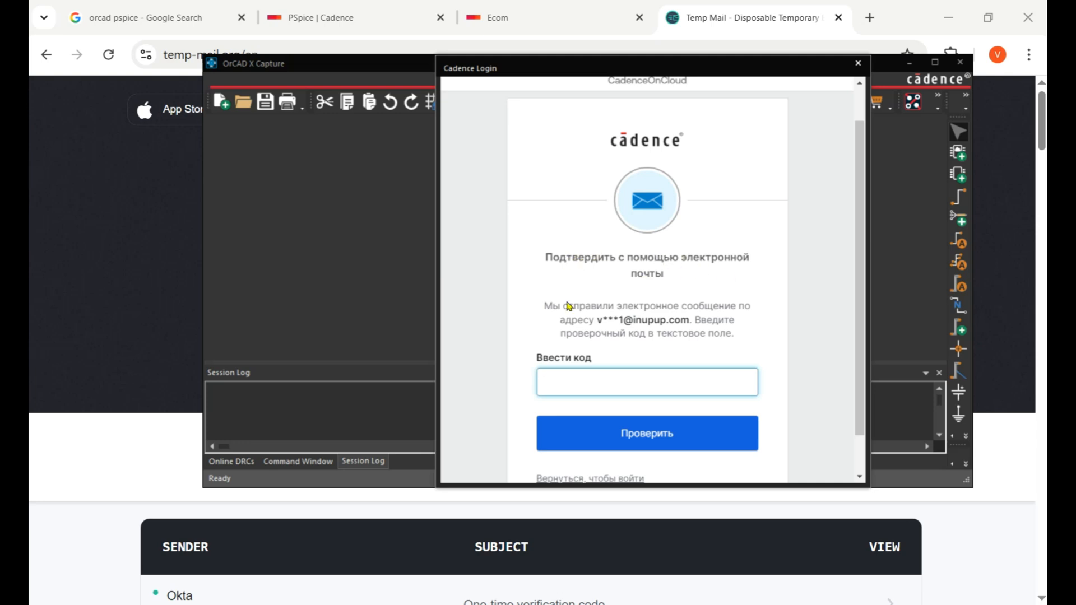
pyautogui.moveTo(757, 283)
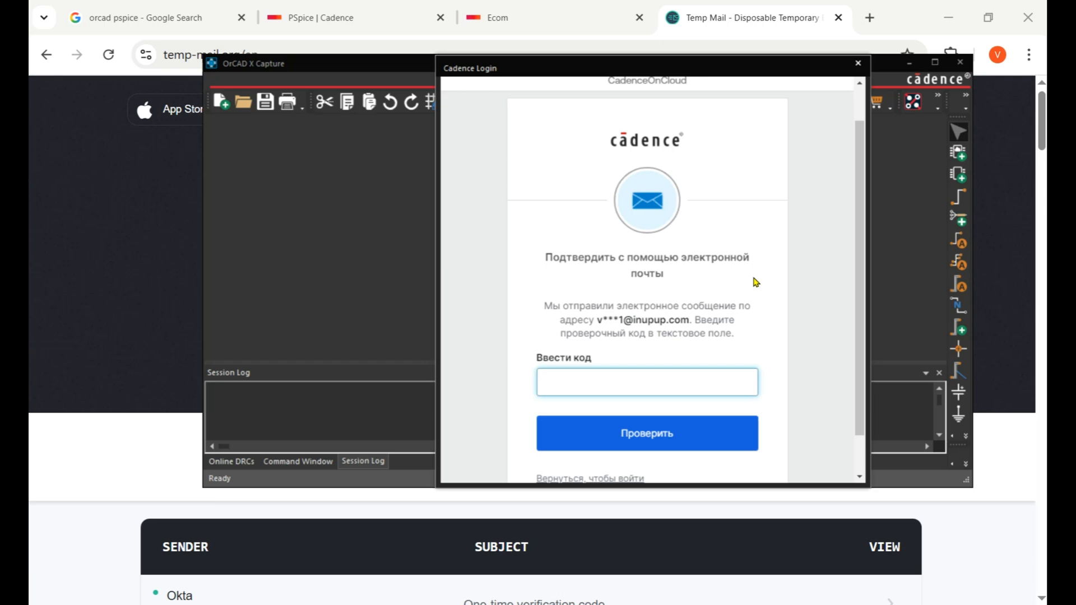
# Read the Okta one-time code email to finish sign-in and allow Node.js Runtime through the firewall
pyautogui.click(646, 381)
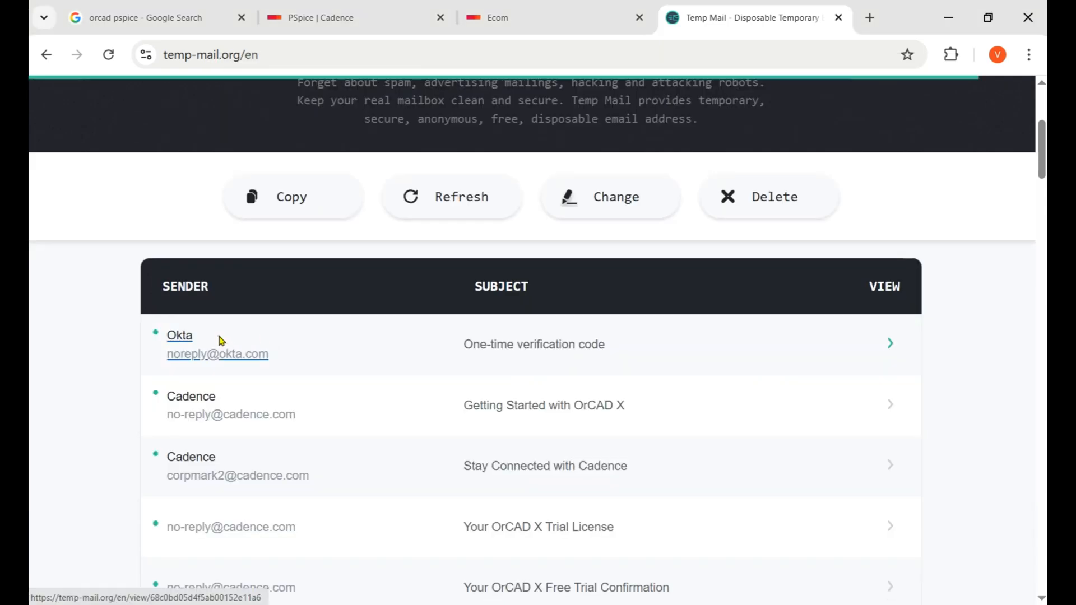
pyautogui.click(179, 335)
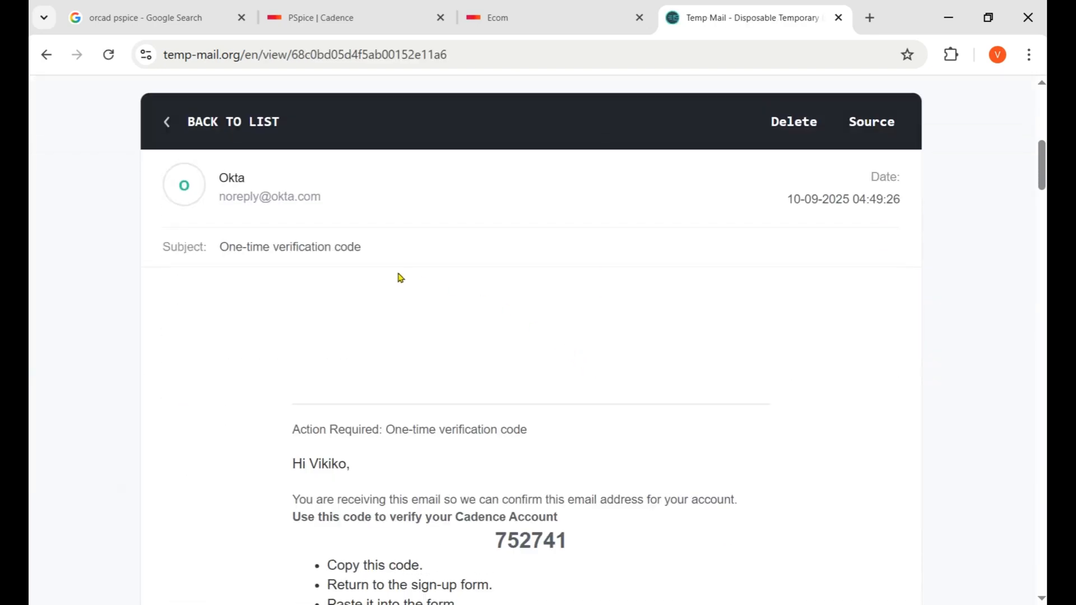
pyautogui.click(646, 381)
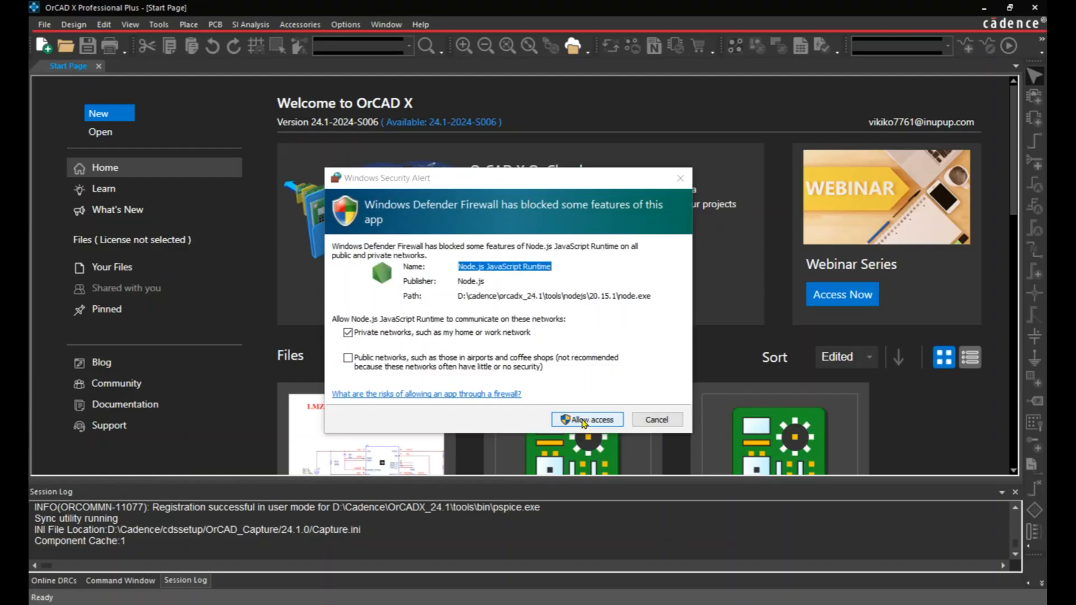
pyautogui.click(586, 419)
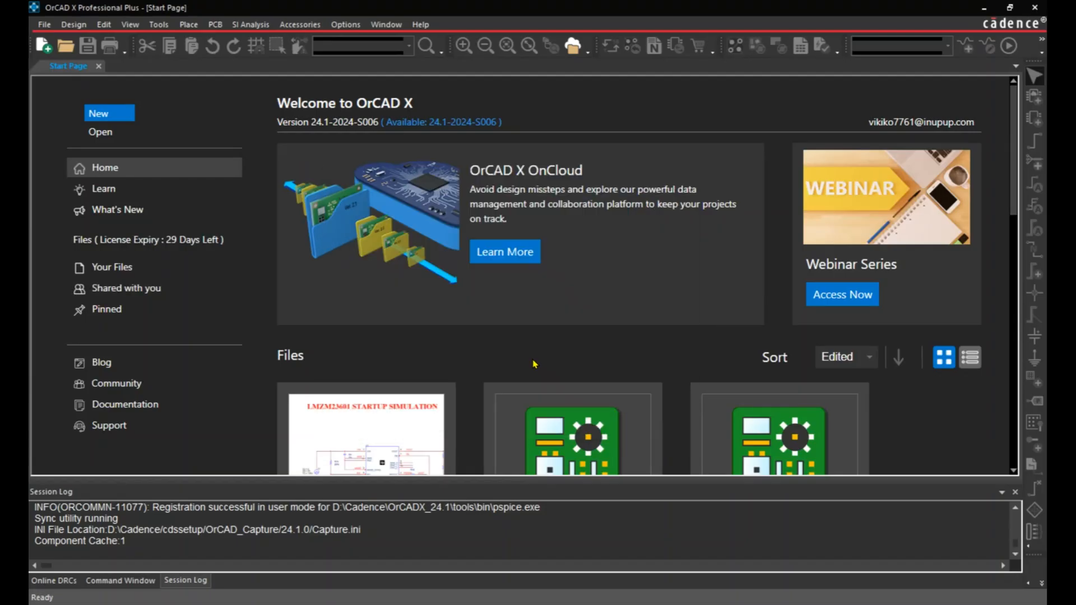